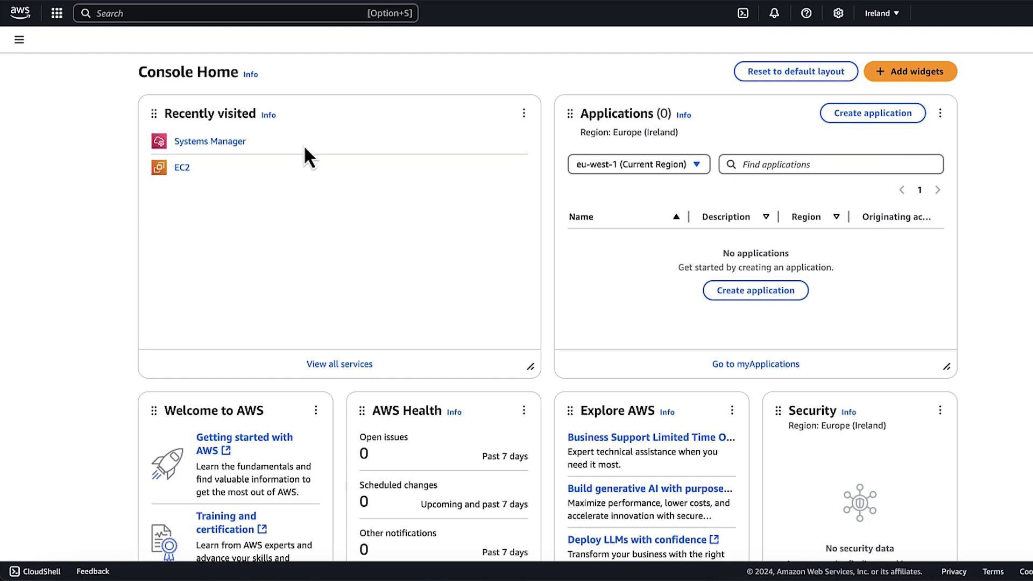
Step: Find EC2, list the EBS volumes and show the 20 GiB Data Volume's details
type("ec2")
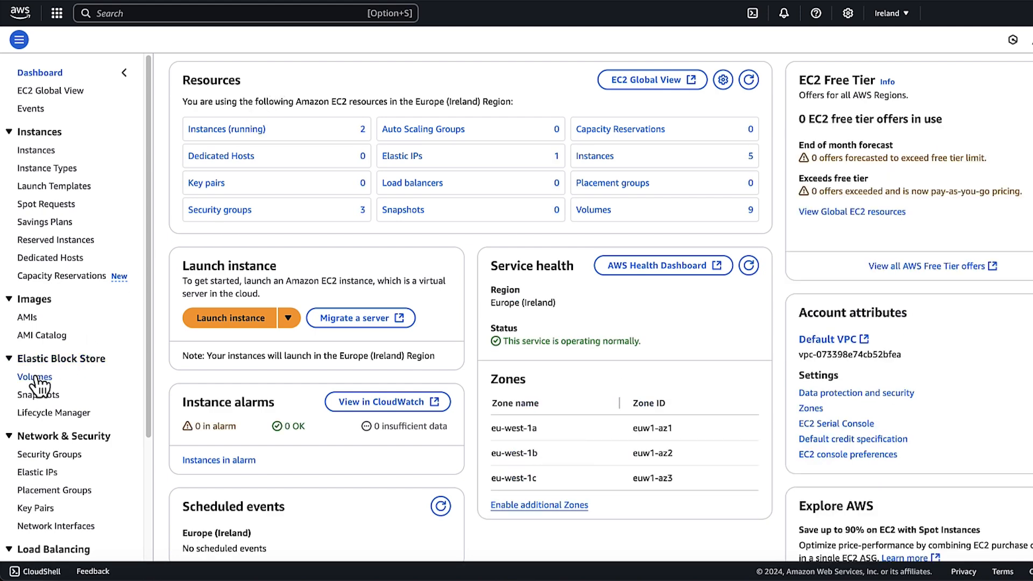
left_click(34, 377)
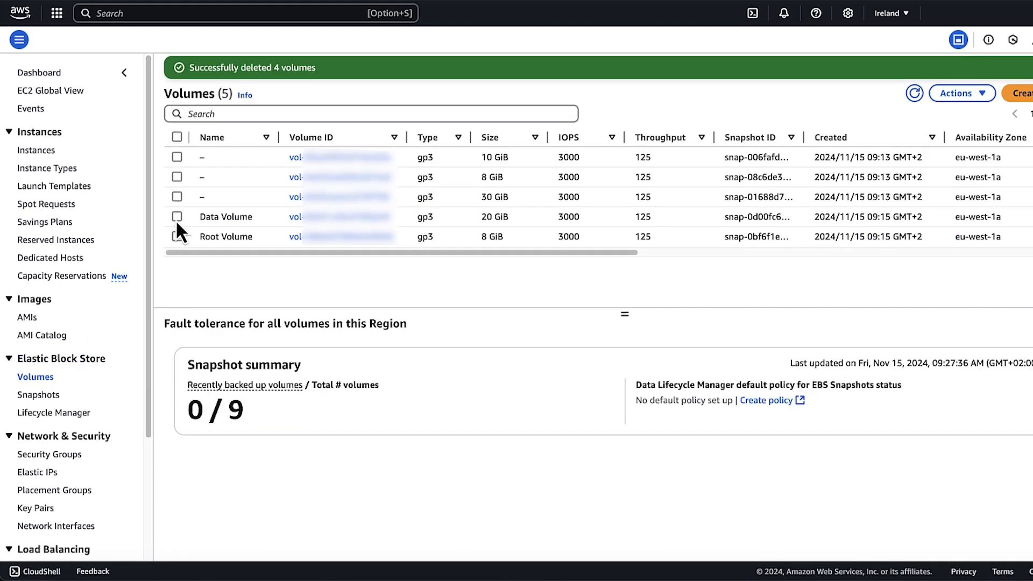
left_click(177, 216)
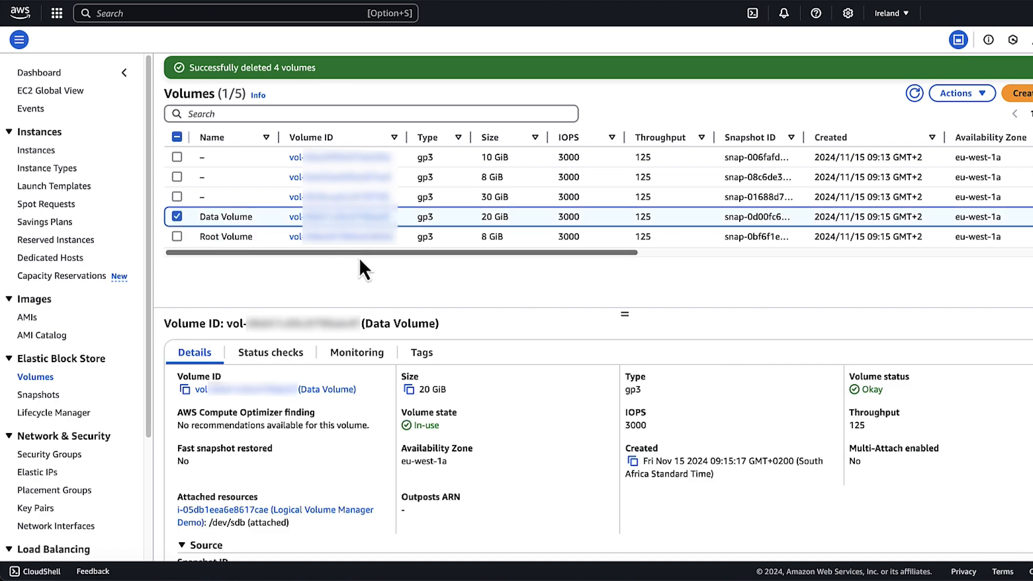
mouse_move(369, 263)
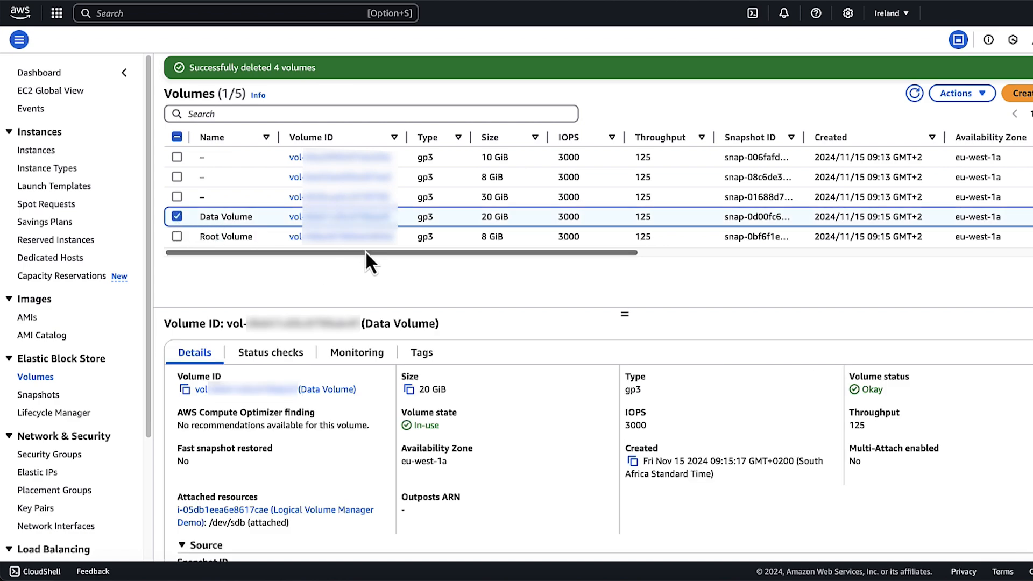
Step: Modify the Data Volume's size to 30 GiB via Actions > Modify volume and confirm
left_click(961, 93)
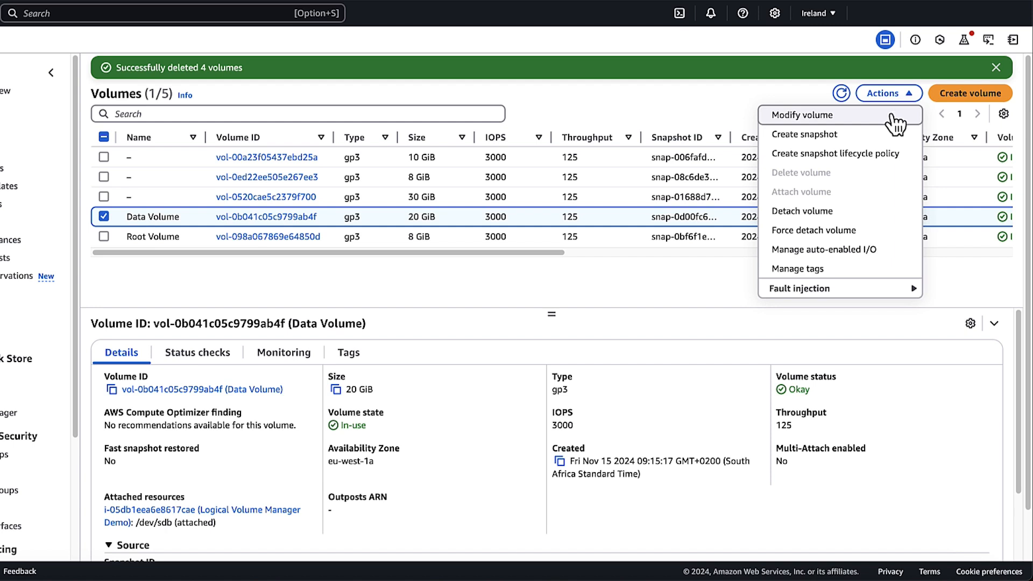
left_click(799, 115)
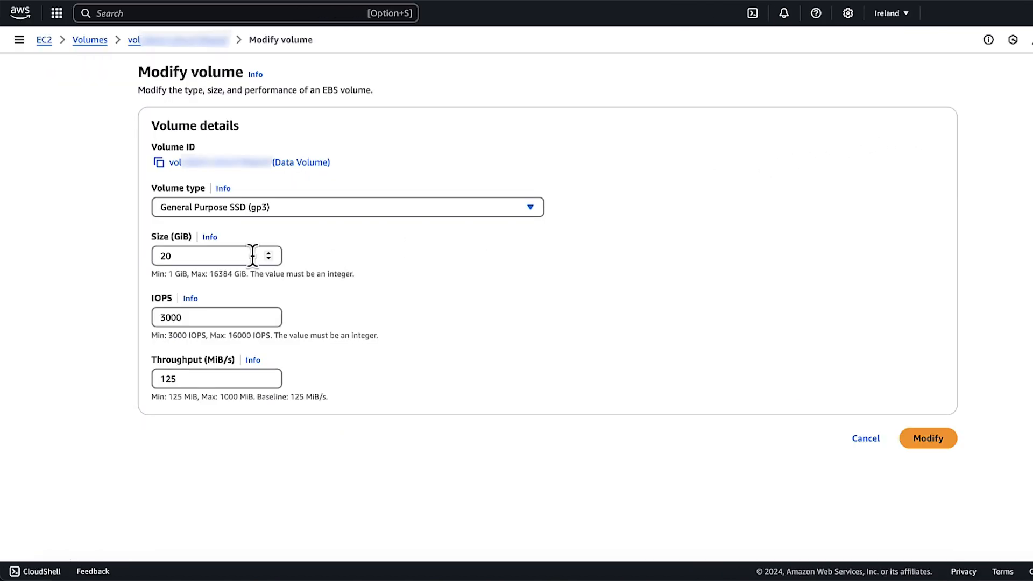
type("30")
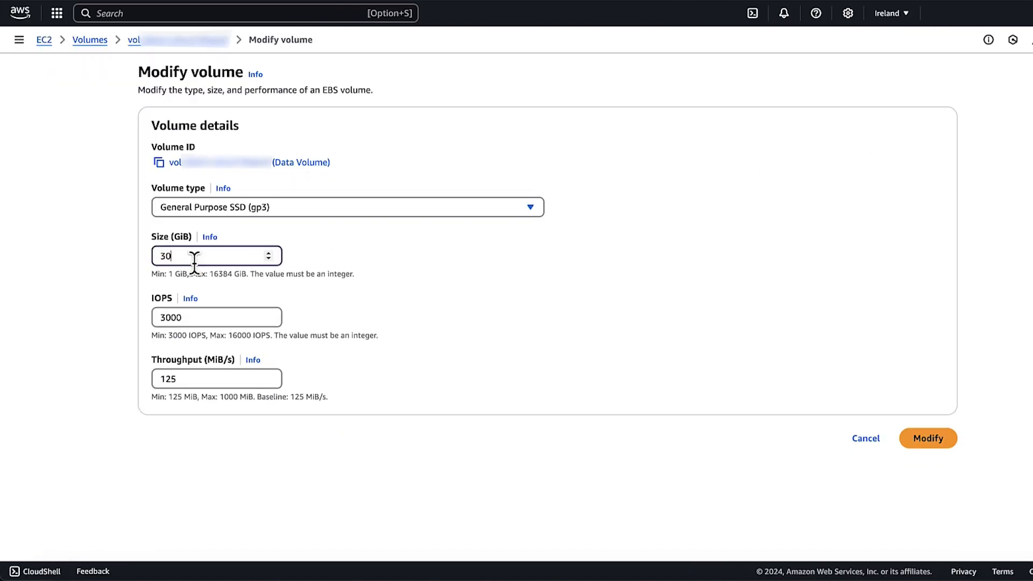
left_click(928, 438)
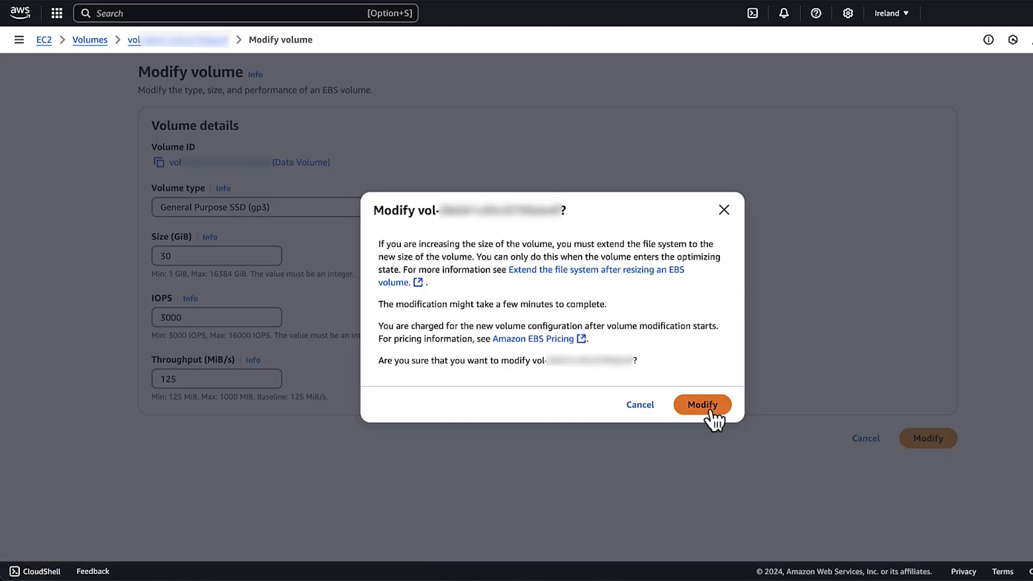
left_click(702, 404)
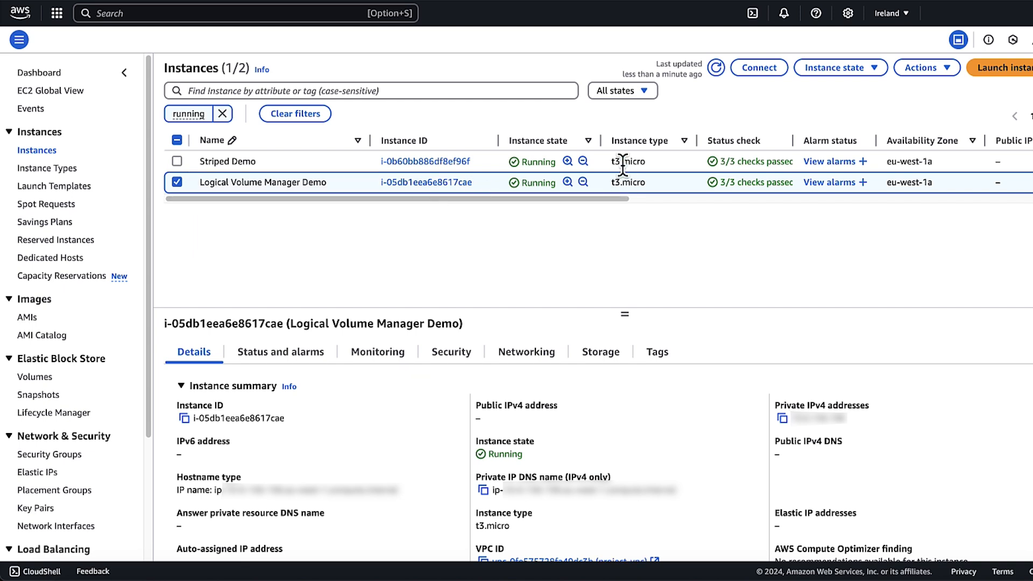
mouse_move(711, 135)
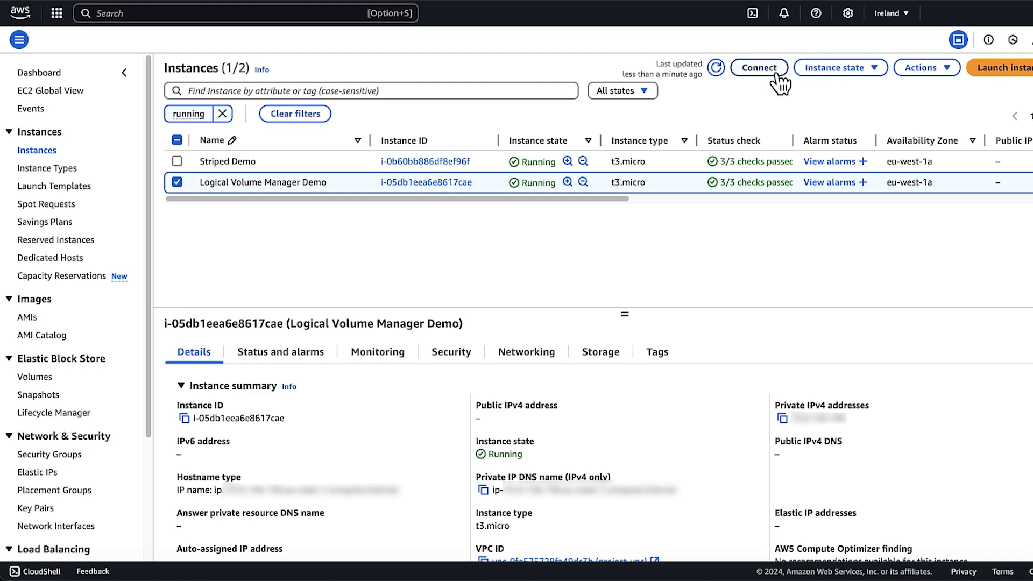
Step: Connect to the Logical Volume Manager Demo instance with a Session Manager browser shell
left_click(758, 67)
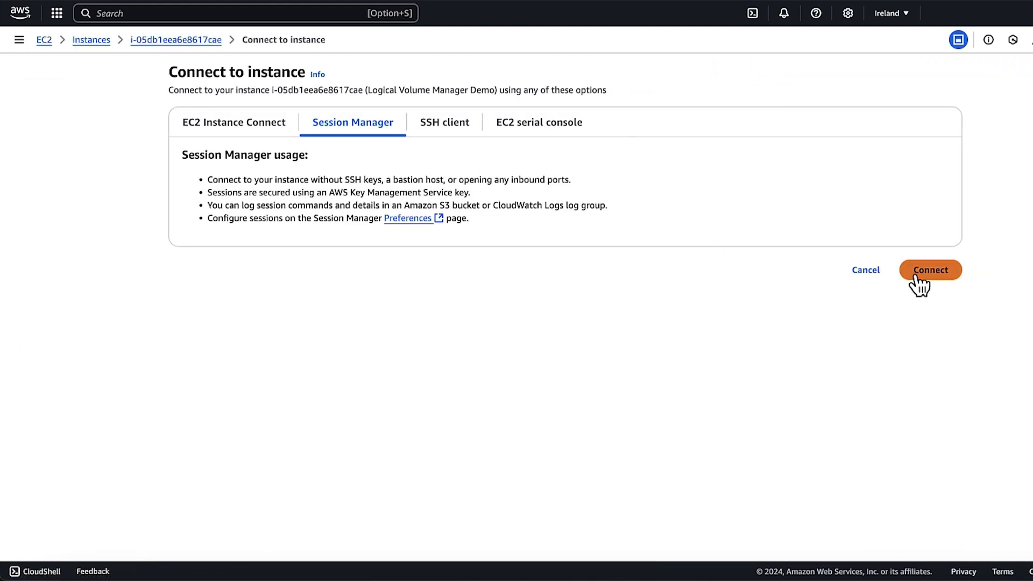
left_click(929, 269)
type("df -hT")
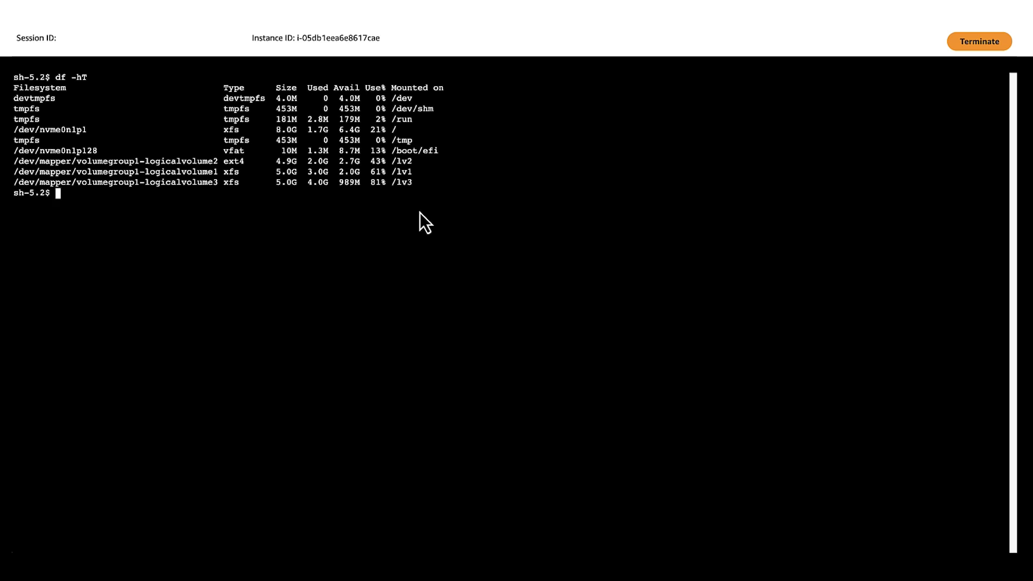
Step: List block devices with lsblk, then grow partition 1 of /dev/nvme1n1 with growpart
type("lsblk")
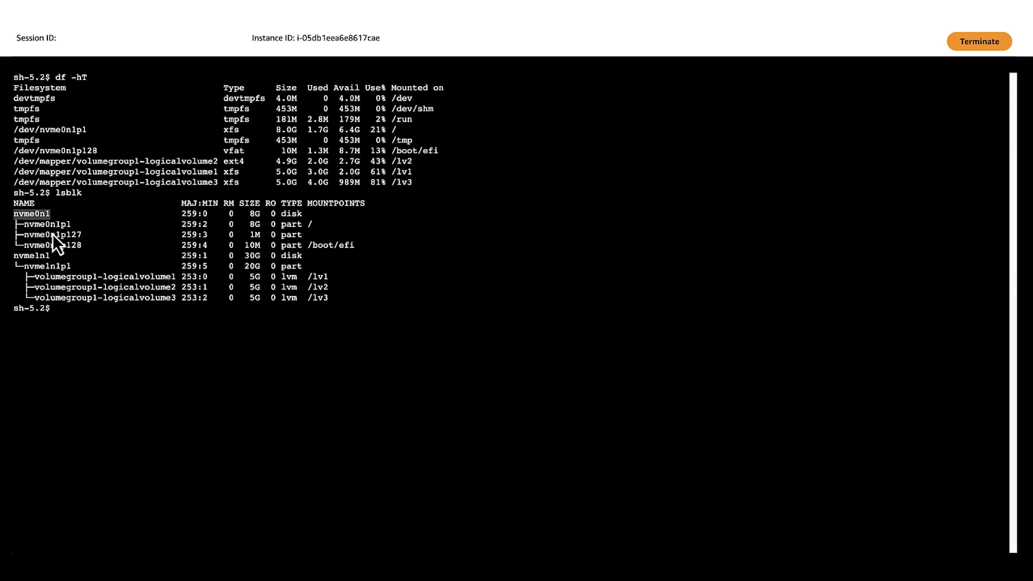
type("sudo growpart /dev/nvme1n1 1")
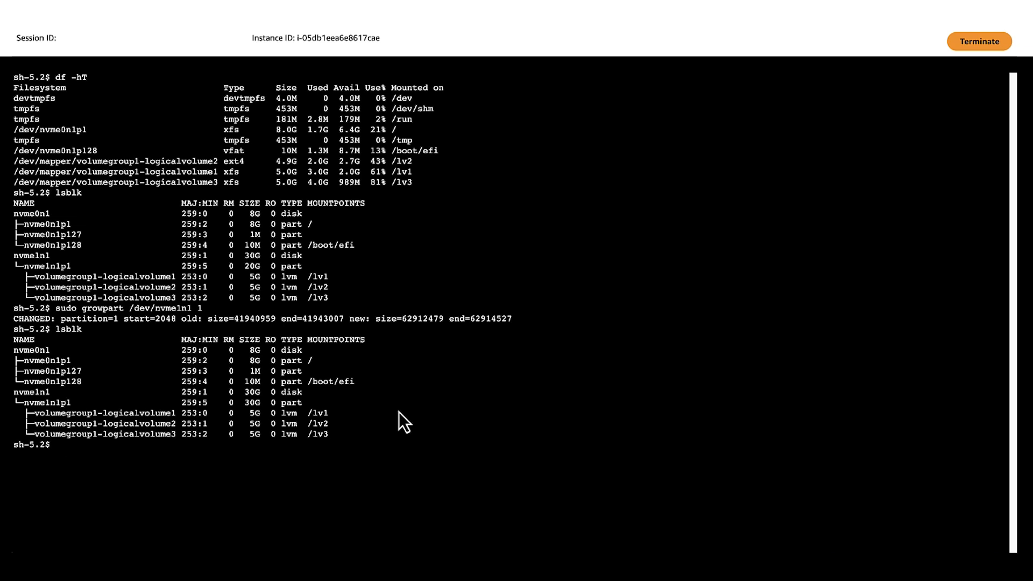
mouse_move(322, 430)
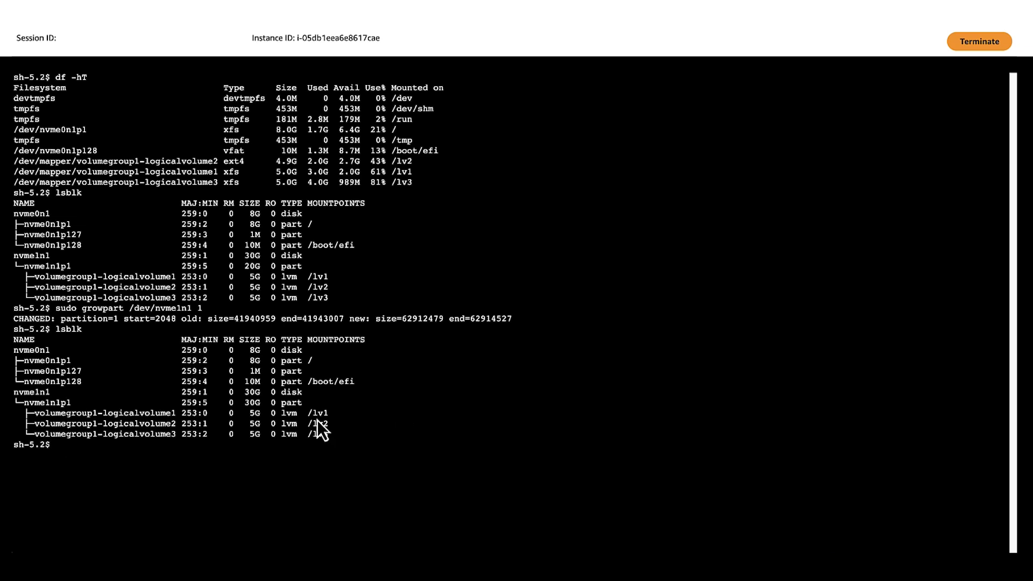
Step: Check pvs, resize physical volume /dev/sdb1, and confirm it now shows 30G with 15G free
type("sudo pvs")
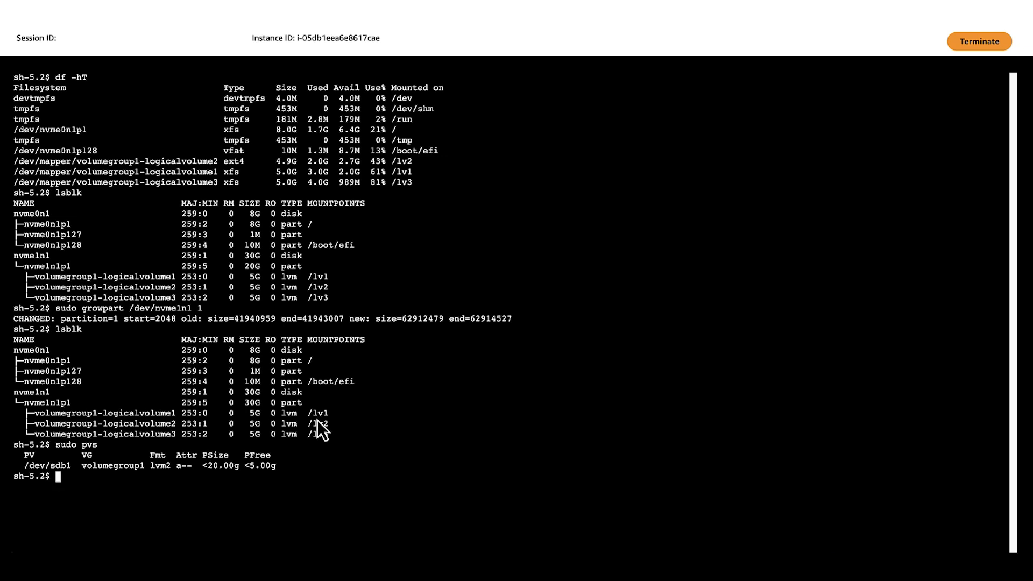
type("sudo pvresize /dev/sdb1")
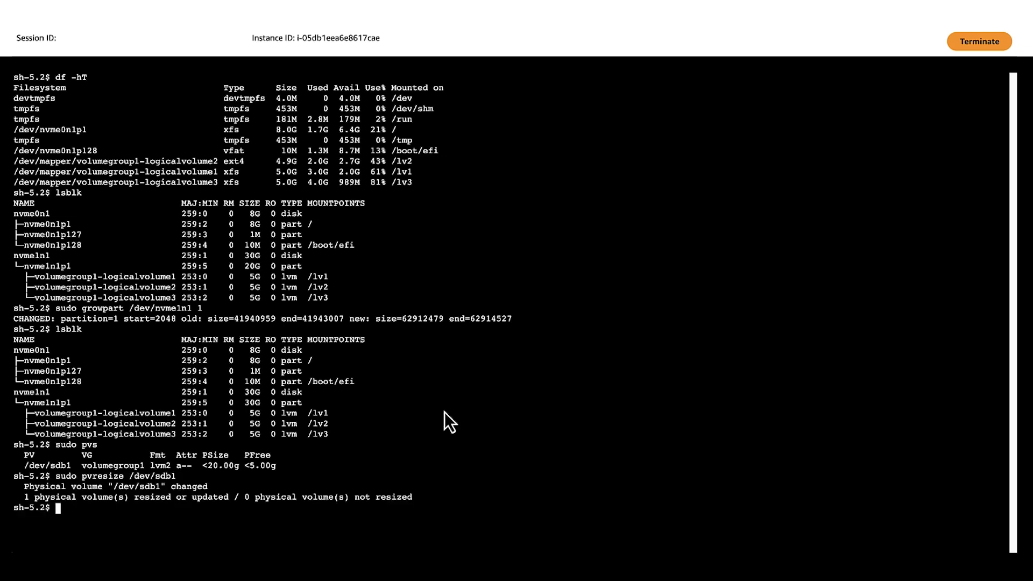
type("sudo pvs")
type("sudo lv")
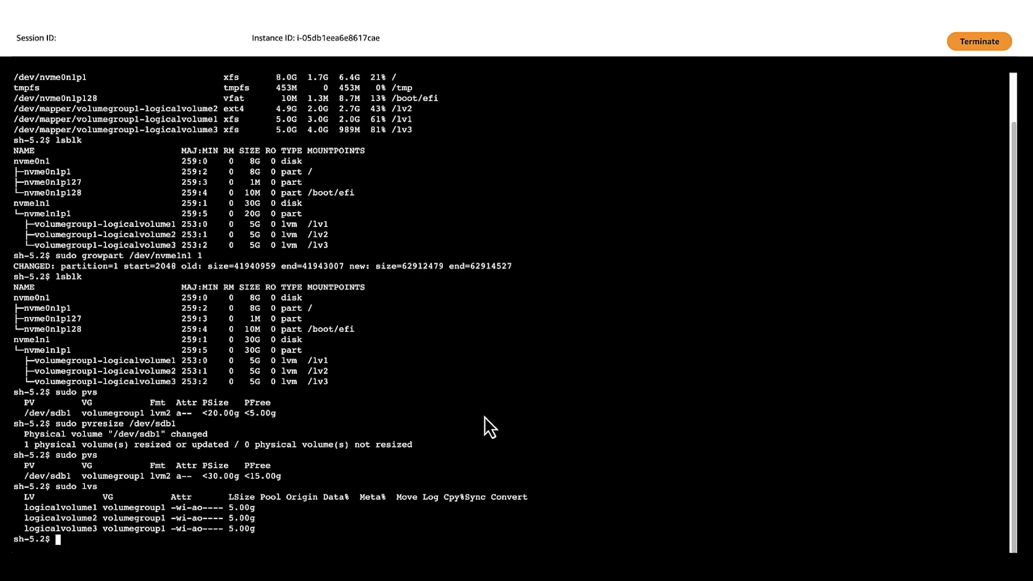
Step: Extend logicalvolume1 to 7G with lvextend -L and logicalvolume2 by +10%FREE
type("sudo lvextend -L 7G /dev/volumegroup1/logicalvolume1")
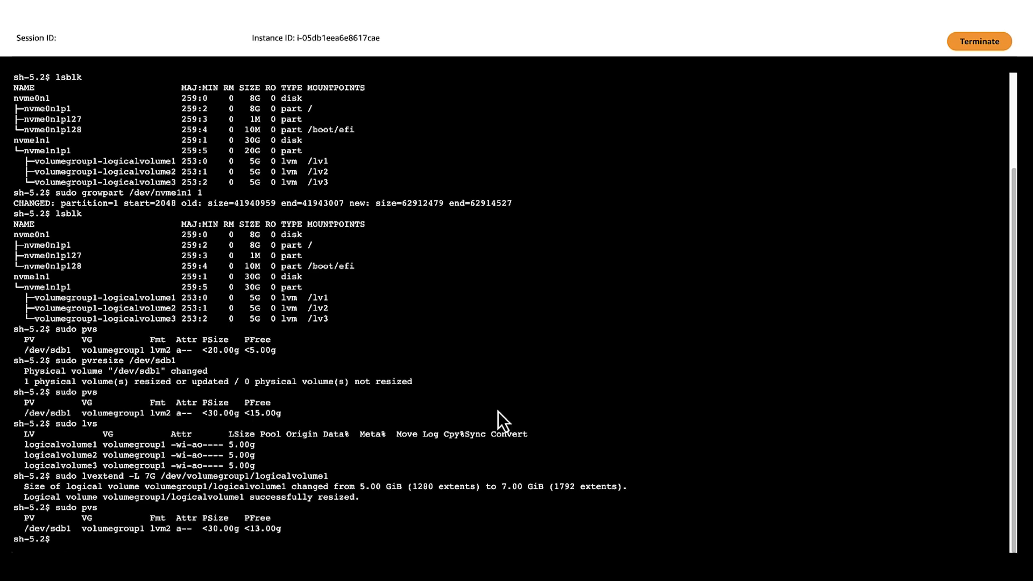
type("sudo lvextend -l +10%FREE /dev/volumegroup1/logicalvolume2")
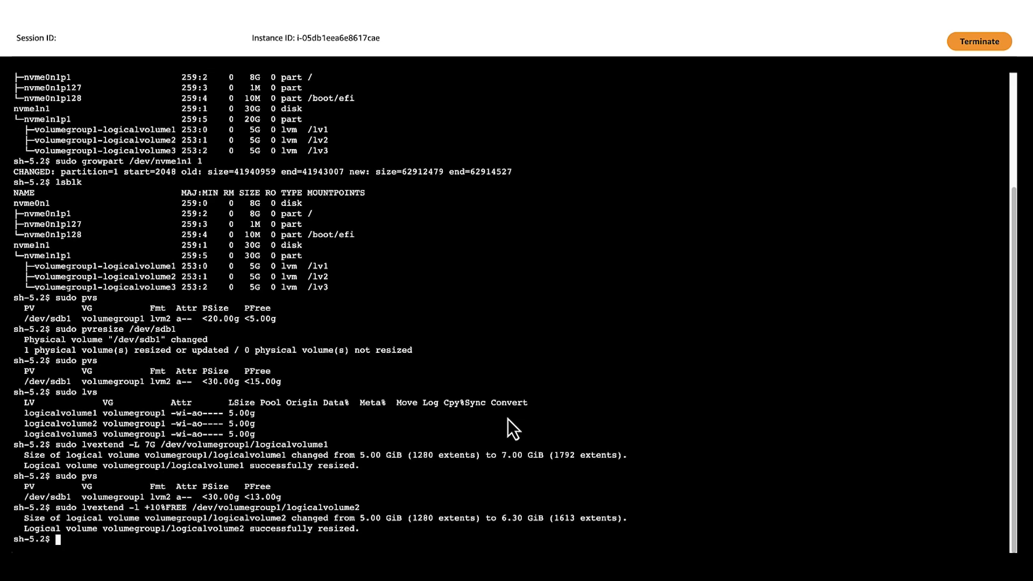
key("Enter")
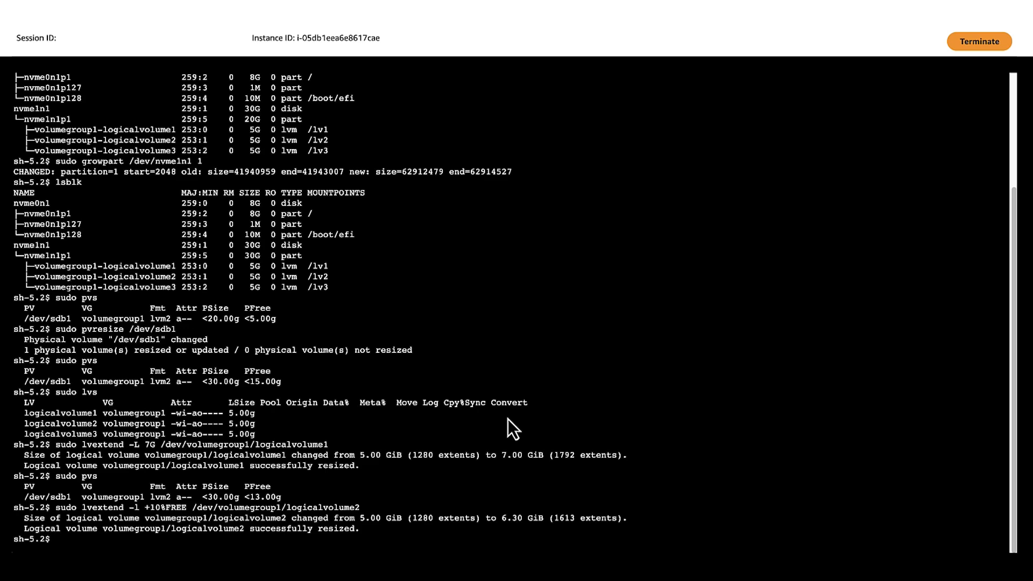
Step: Check df -hT, then grow filesystems with resize2fs on logicalvolume2 and xfs_growfs on logicalvolume1
type("df -hT")
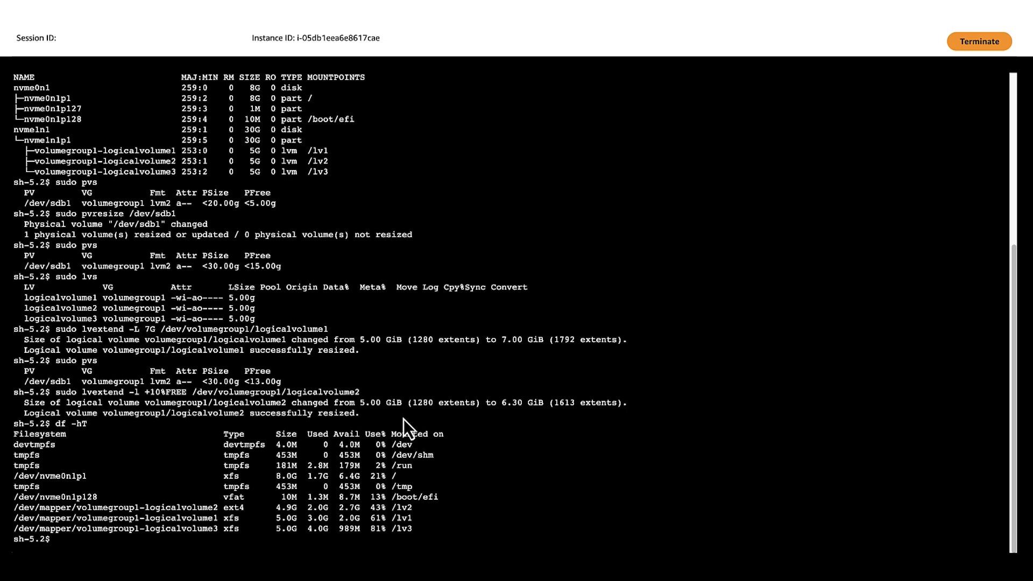
type("sudo resize2fs /dev/mapper/volumegroup1-logicalvolume2")
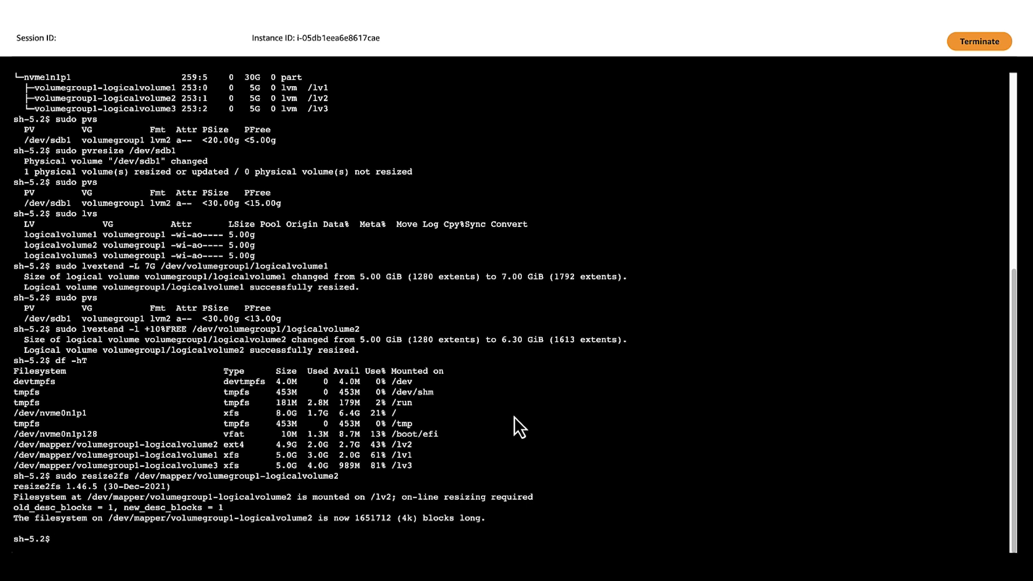
type("sudo xfs_growfs /dev/mapper/volumegroup1-logicalvolume1")
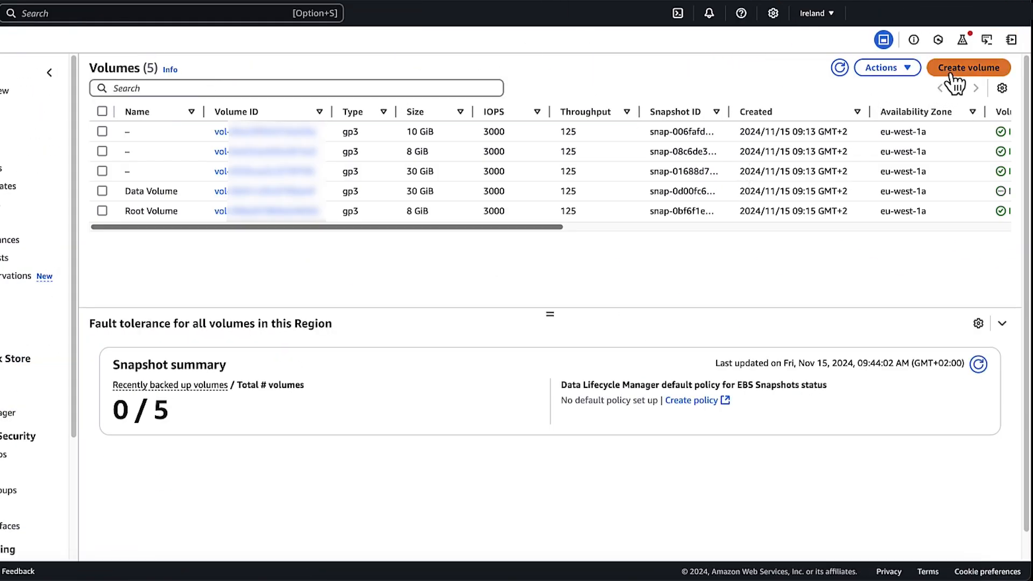
Step: Create a new EBS volume with Size 10 GiB, keeping gp3 in eu-west-1a
left_click(968, 67)
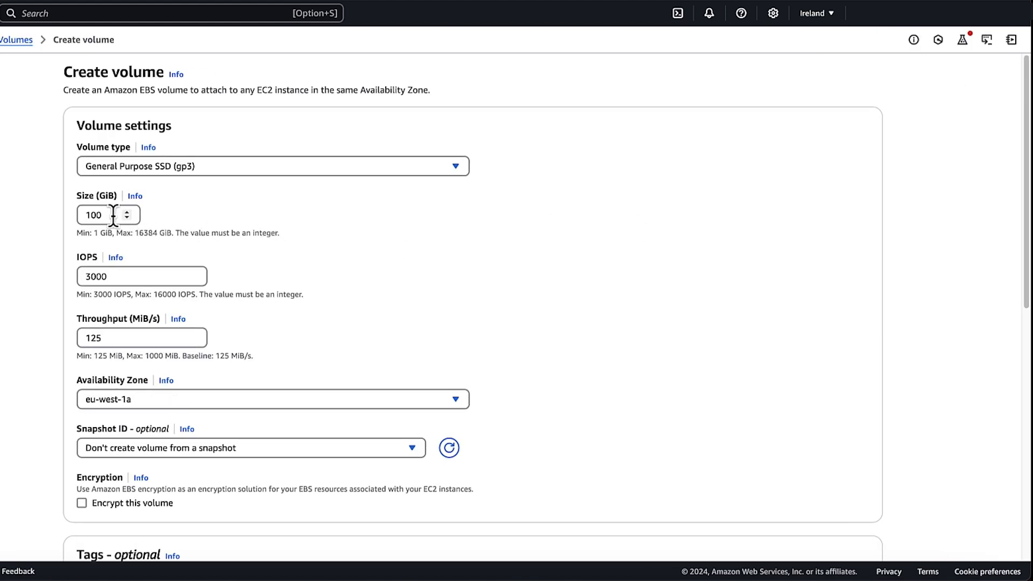
type("0")
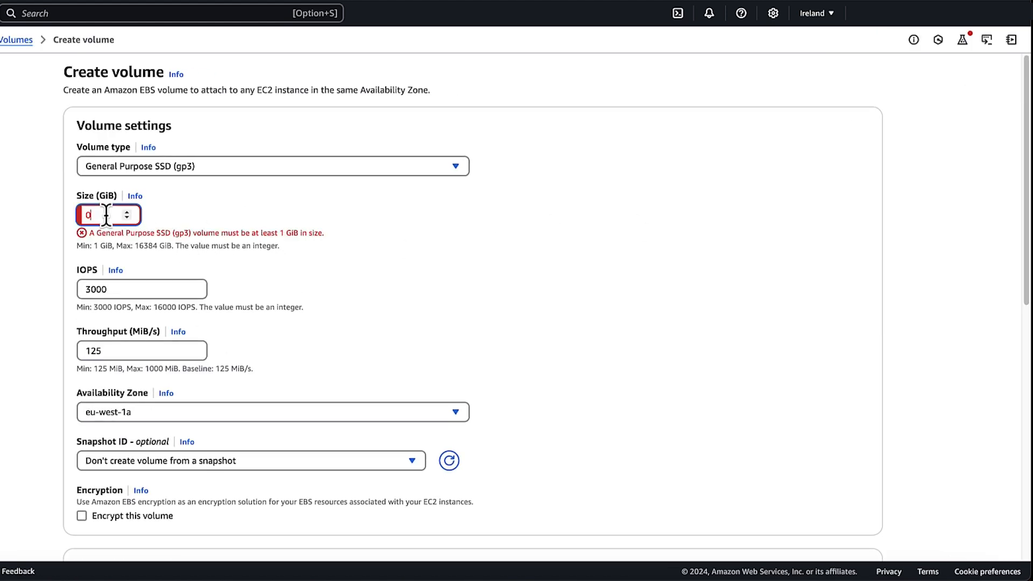
type("10")
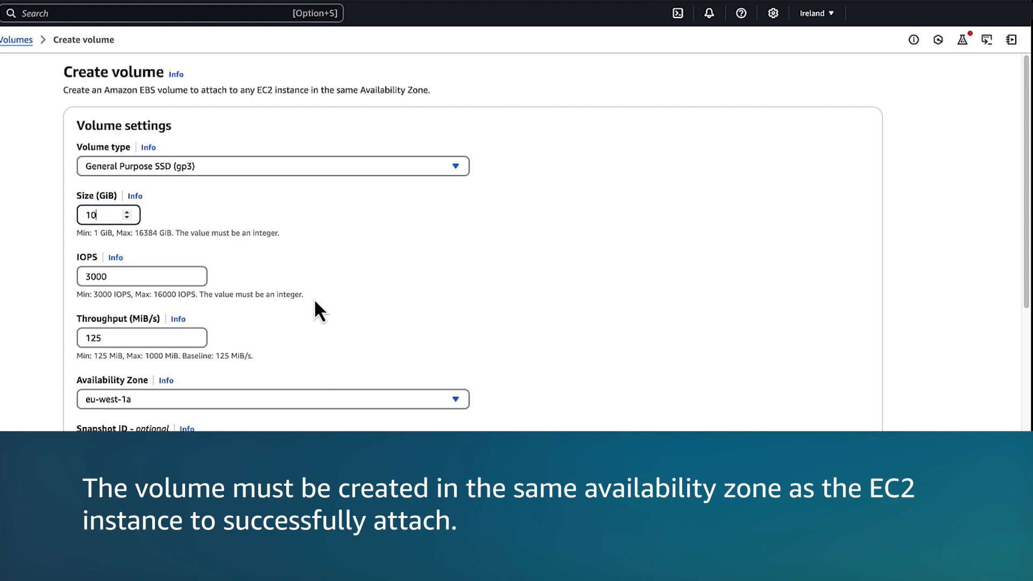
scroll("down", 3)
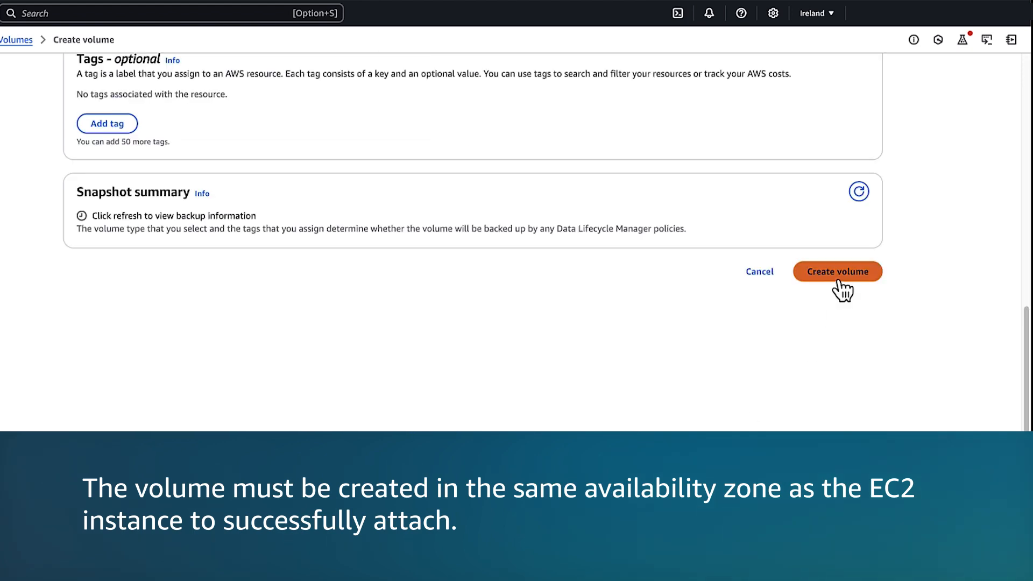
left_click(837, 272)
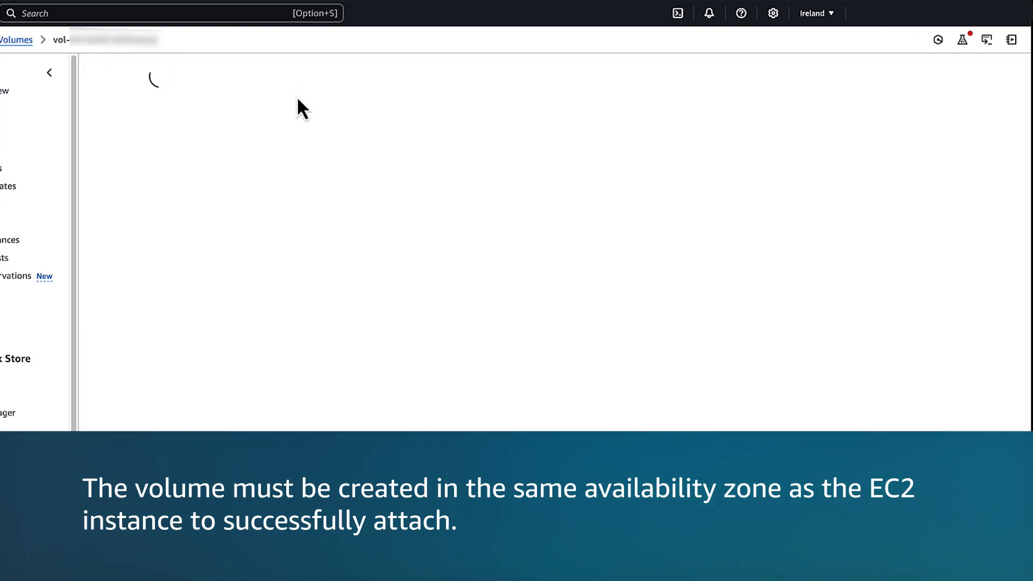
Step: Attach the new 10 GiB volume to the demo instance as /dev/sdc via Actions > Attach volume
left_click(783, 80)
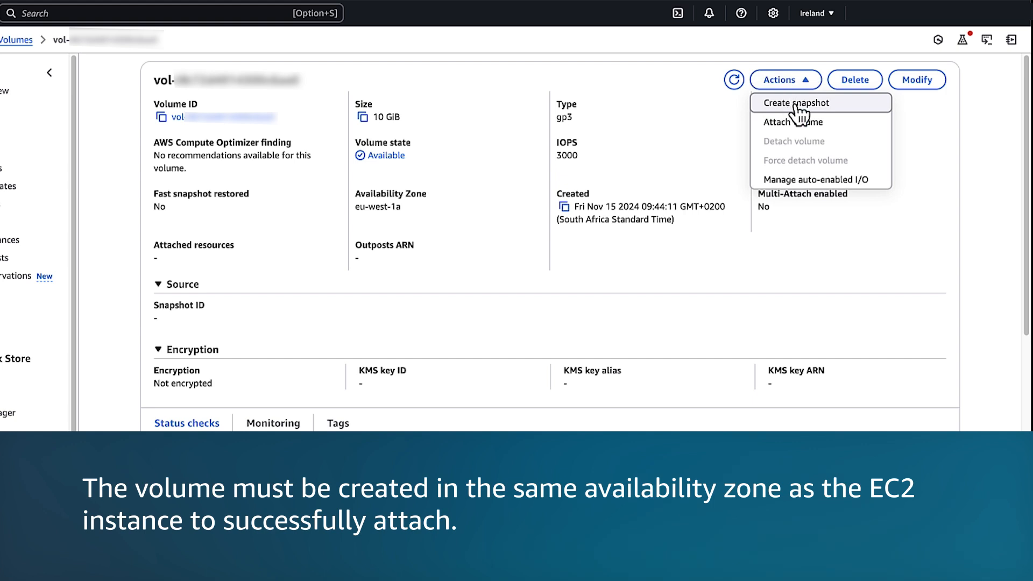
left_click(789, 121)
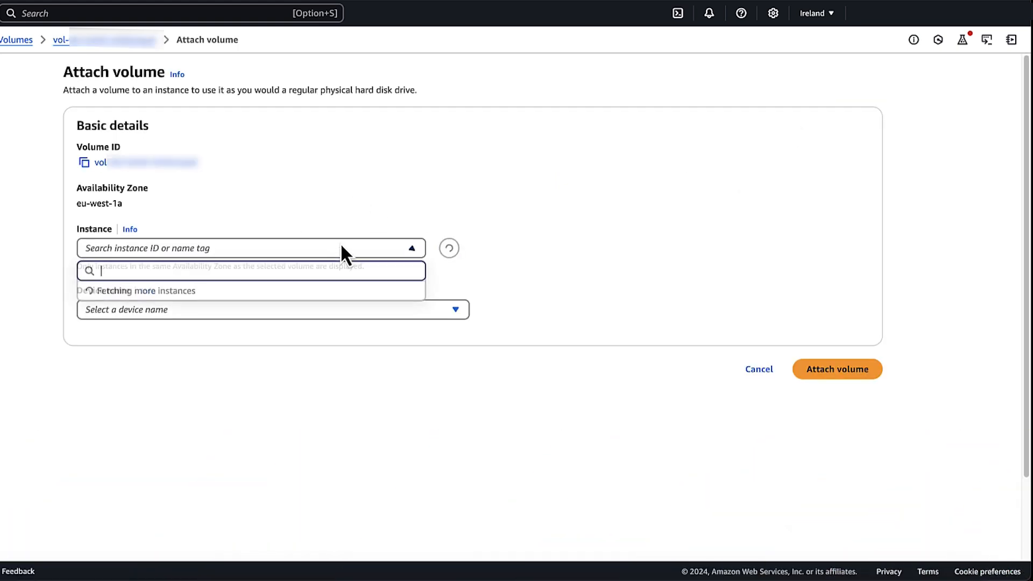
left_click(272, 309)
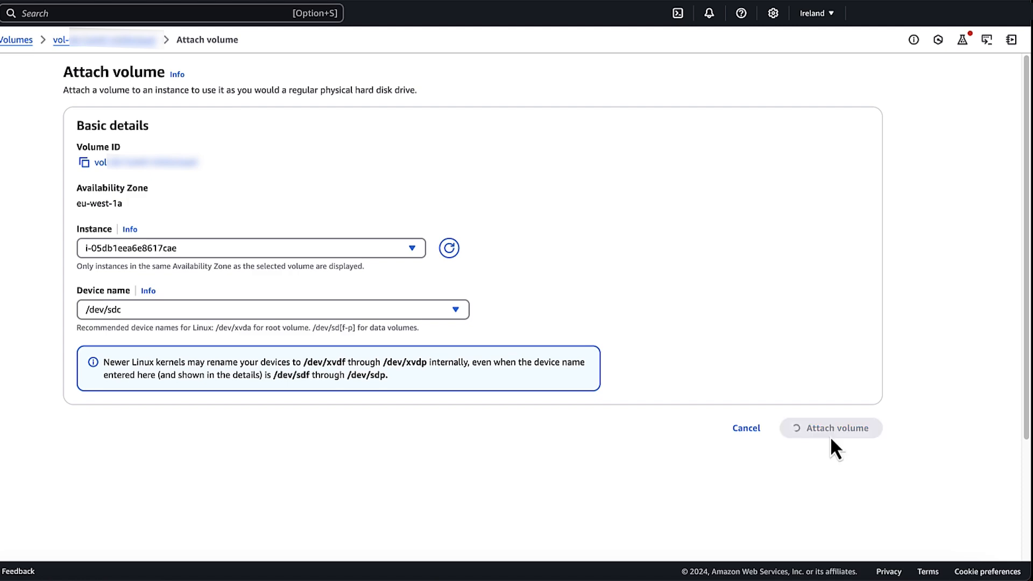
left_click(829, 427)
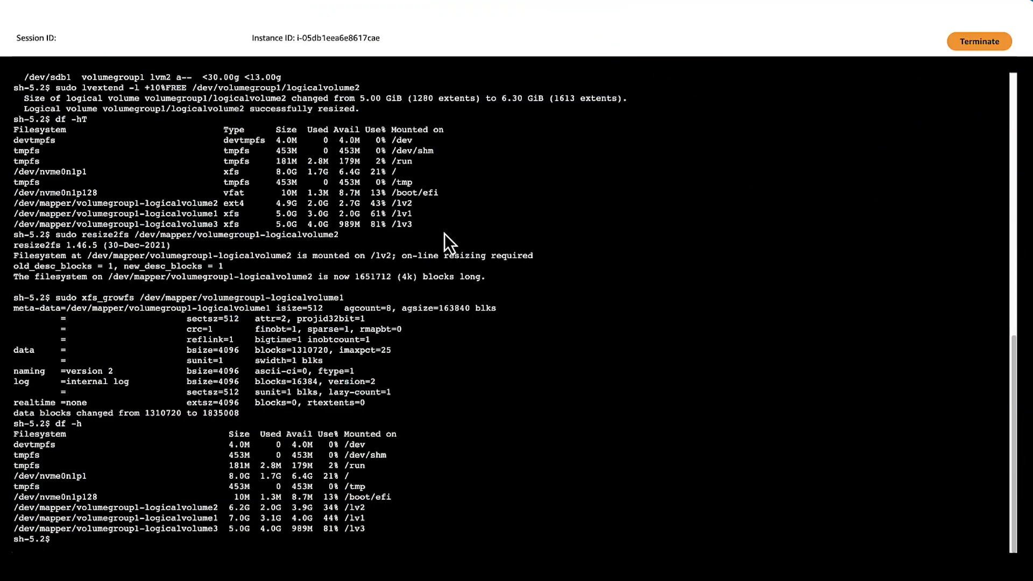
Step: Confirm the 10G disk nvme2n1 appears in lsblk and start fdisk on /dev/nvme2n1
type("lsblk")
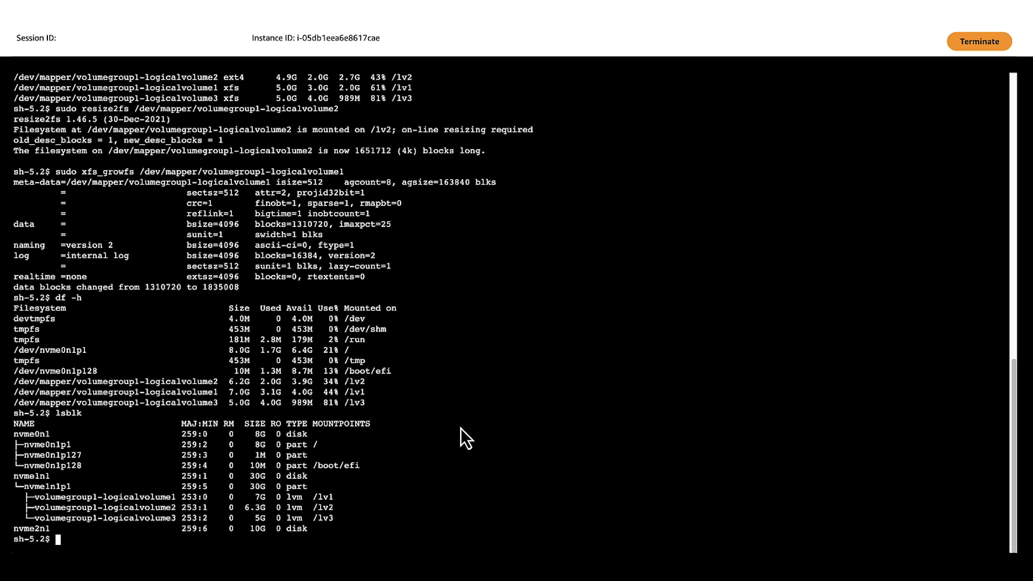
type("sudo fdisk /dev/nvme2n1")
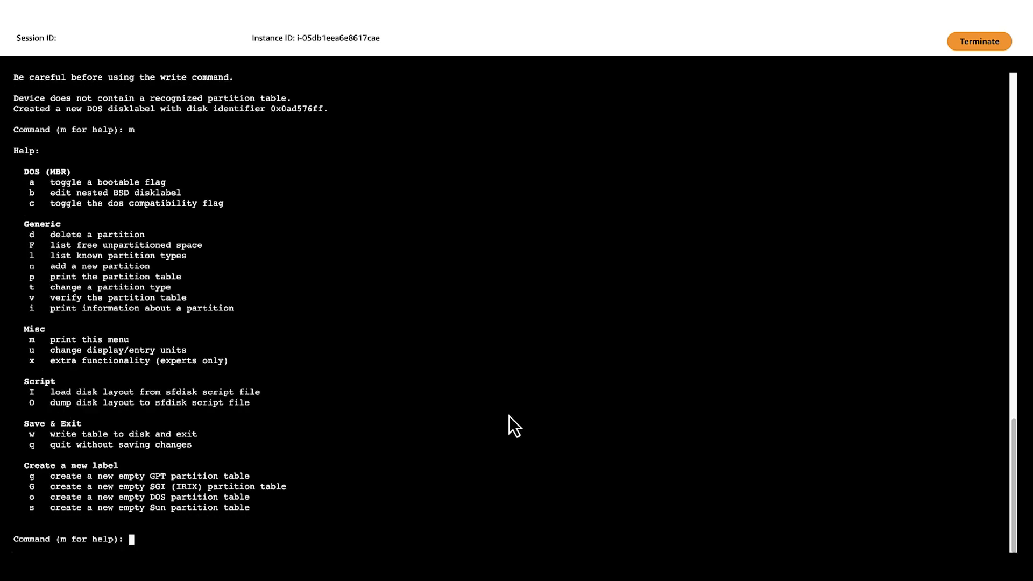
Step: Create a primary partition spanning the 10G disk in fdisk and print the table showing nvme2n1p1
type("n")
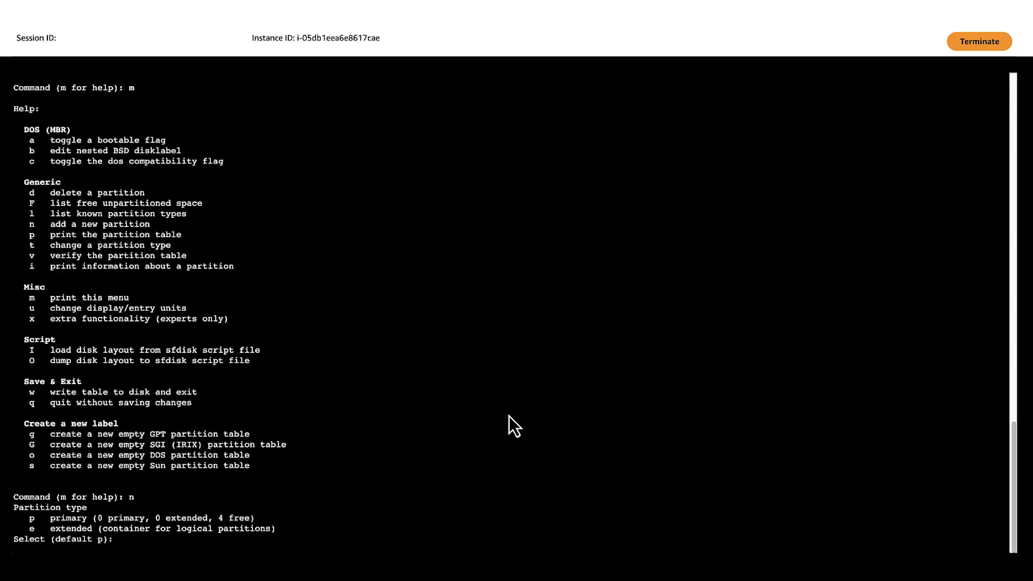
type("p")
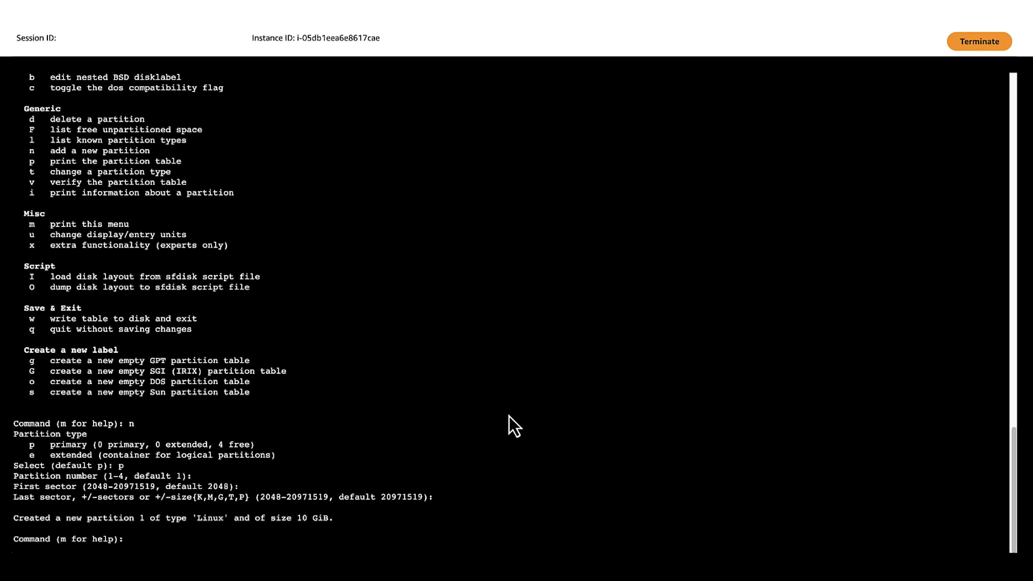
type("p")
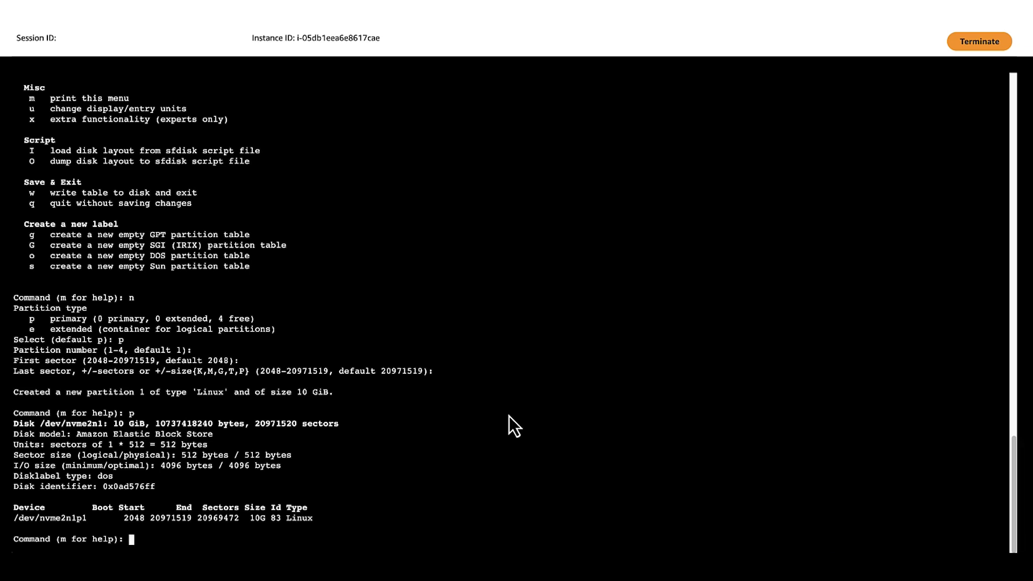
Step: Retype the partition to 8e Linux LVM, write the table, and confirm nvme2n1p1 at 10G with lsblk
type("t")
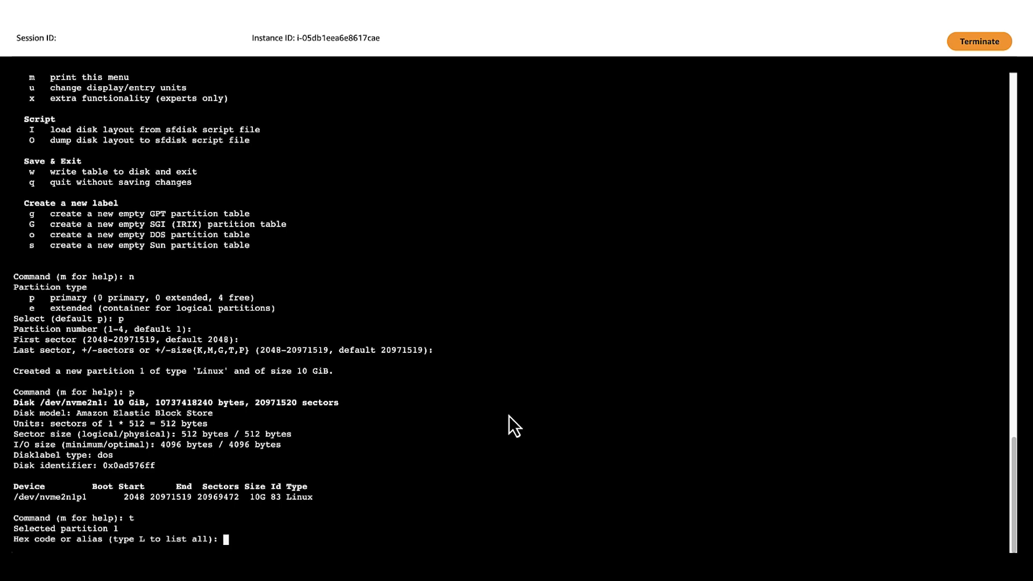
type("L")
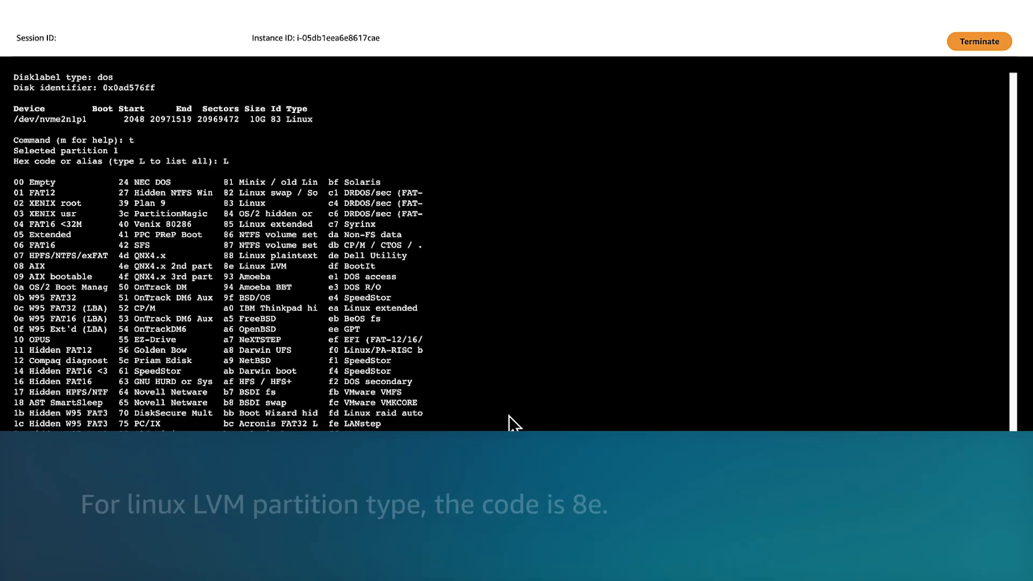
type("8e")
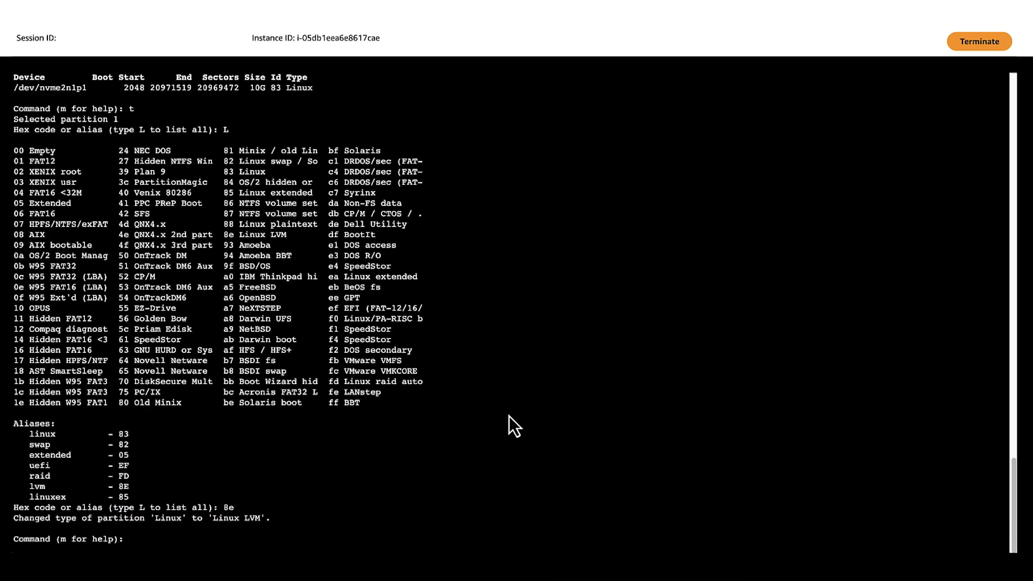
type("w")
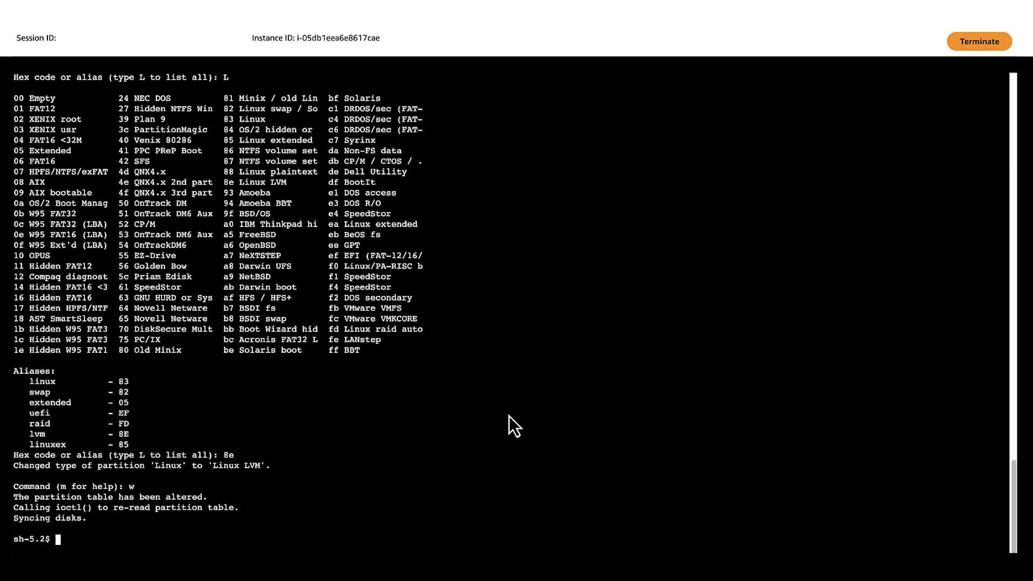
type("lsblk")
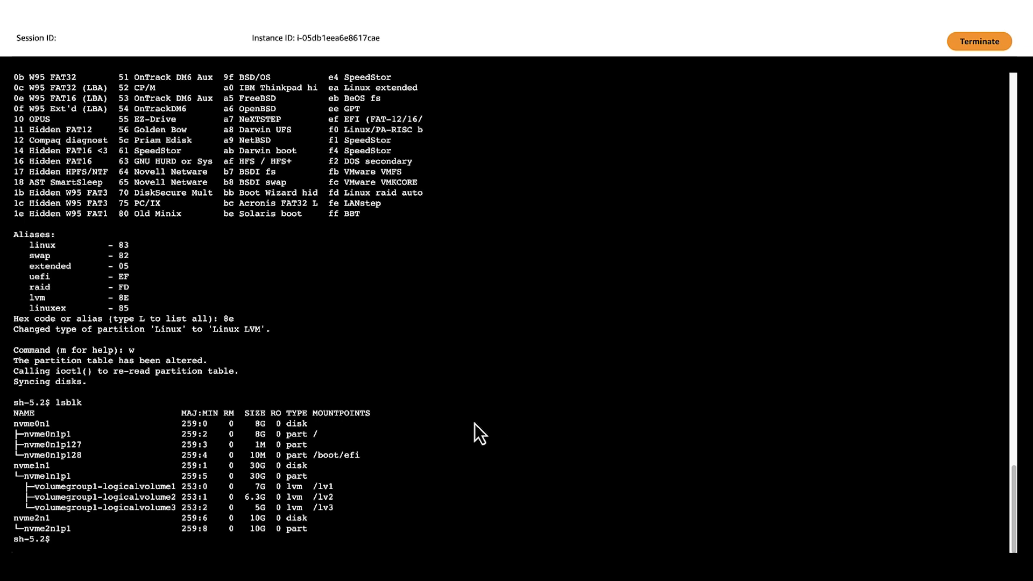
Step: pvcreate /dev/nvme2n1p1, vgextend volumegroup1 with it, and list volume groups and logical volumes
type("sudo pvcreate /dev/nvme2n1p1")
type("sudo vg")
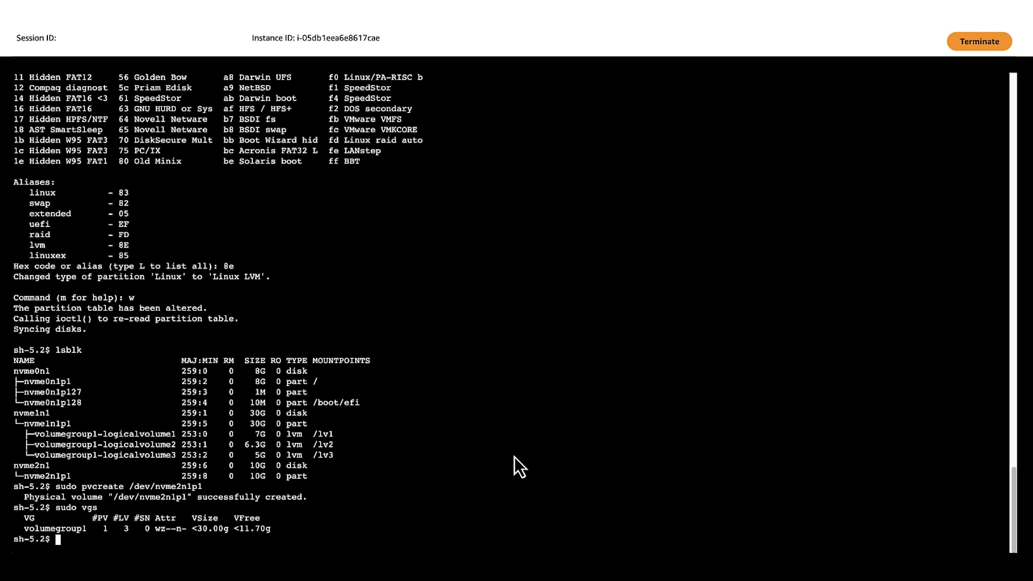
type("sudo vgextend volumegroup1 /dev/nvme2n1p1")
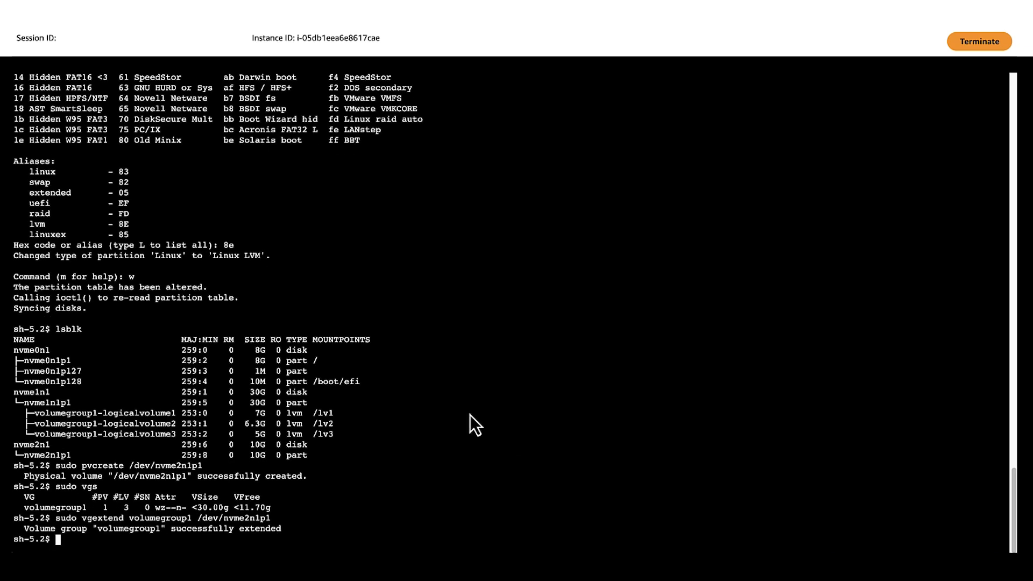
type("s")
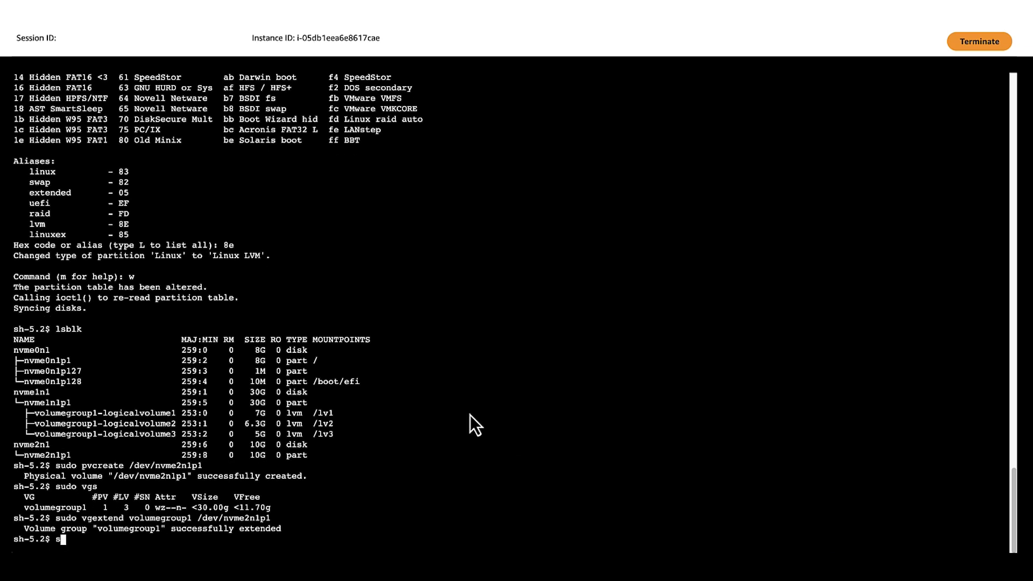
type("udo vgs")
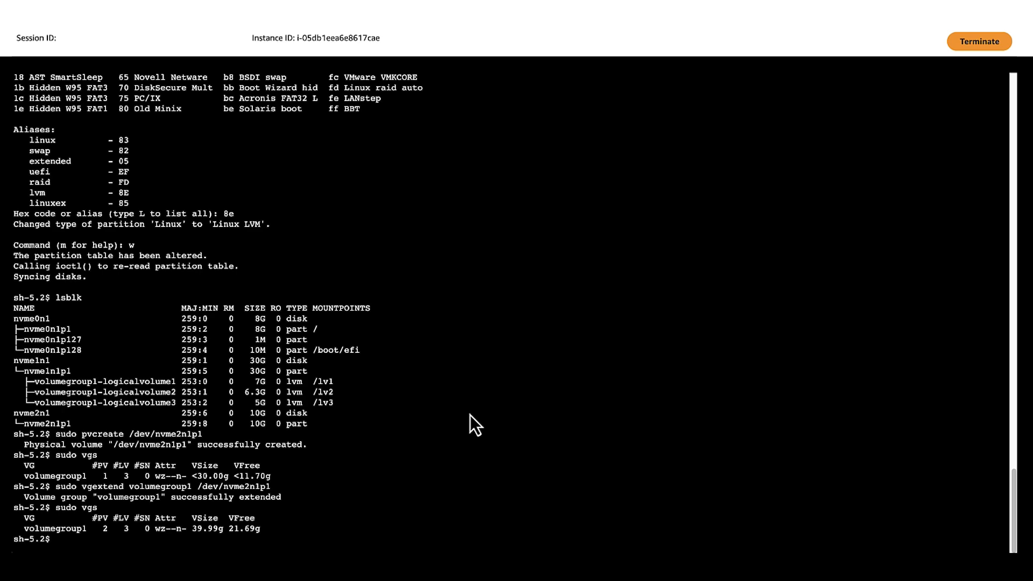
type("sudo lvs")
type("sudo lvextend -L 15G /dev/volumegroup1/logicalvolume3")
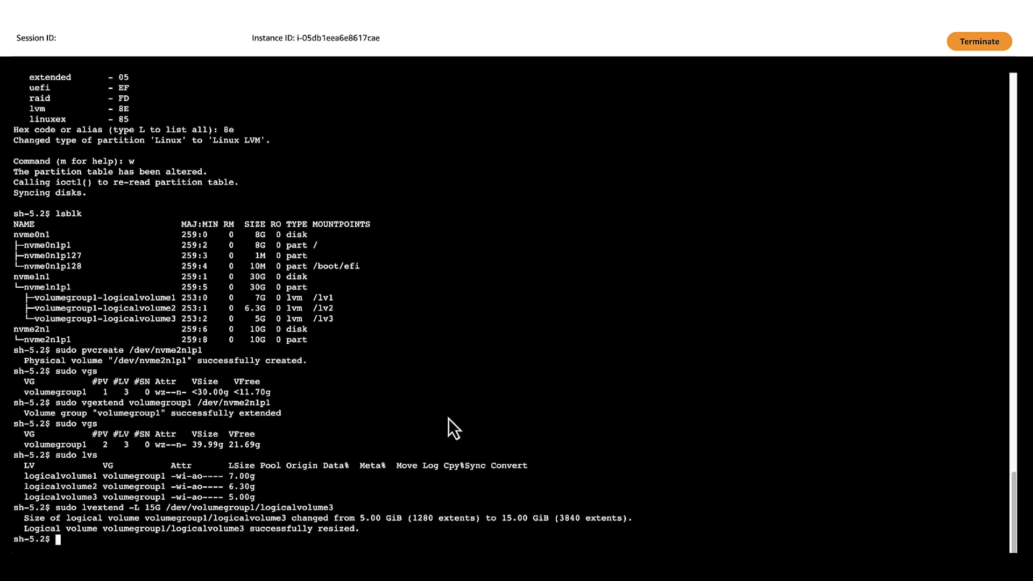
Step: Run xfs_growfs on volumegroup1-logicalvolume3 and verify its 15 GiB size with df -h
type("sudo xfs_growfs /dev/mapper/volumegroup1-logicalvolume3")
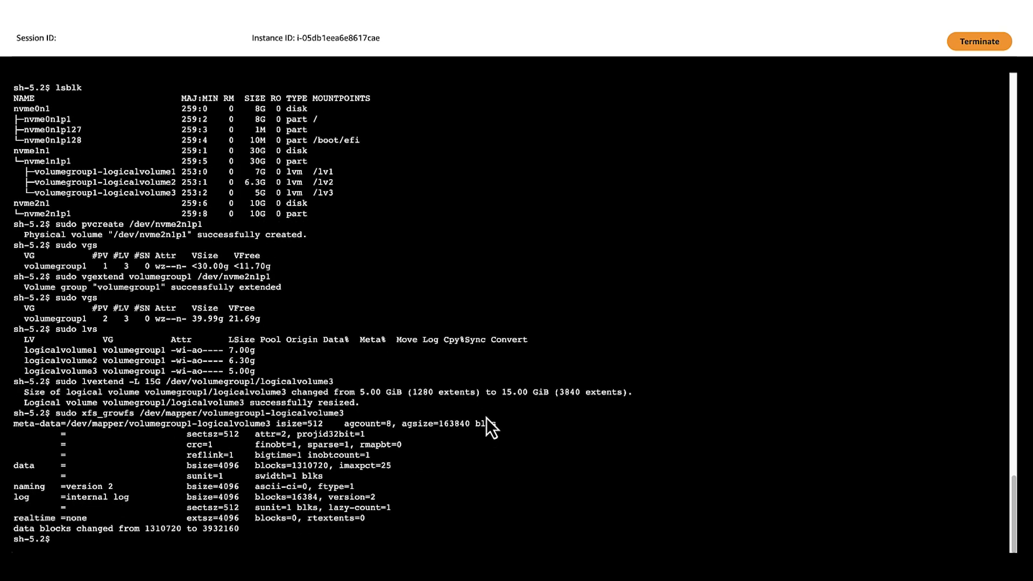
type("df -h")
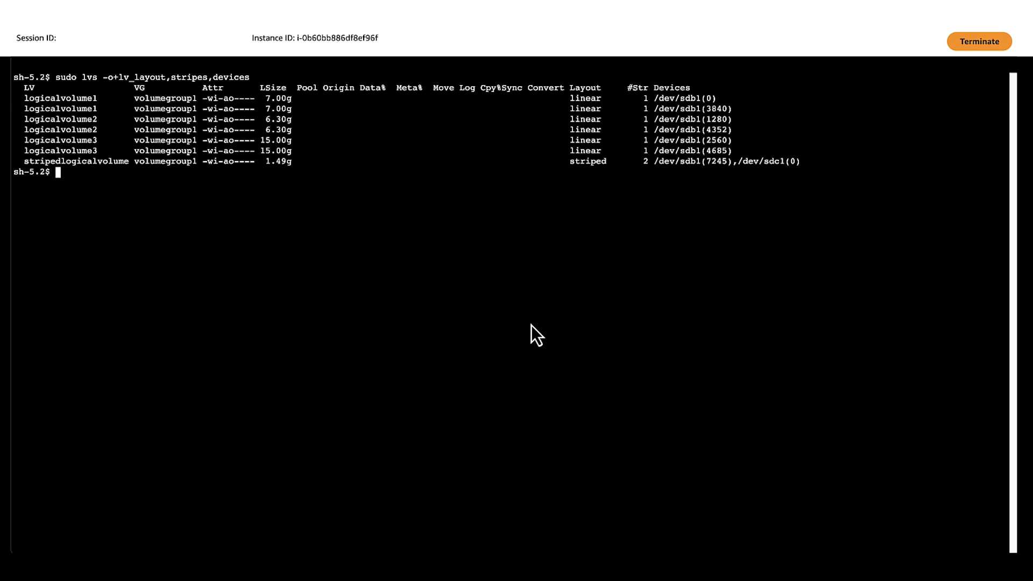
Step: Attempt lvextend of stripedlogicalvolume to 5G, which fails, then list block devices with lsblk
type("sudo pv")
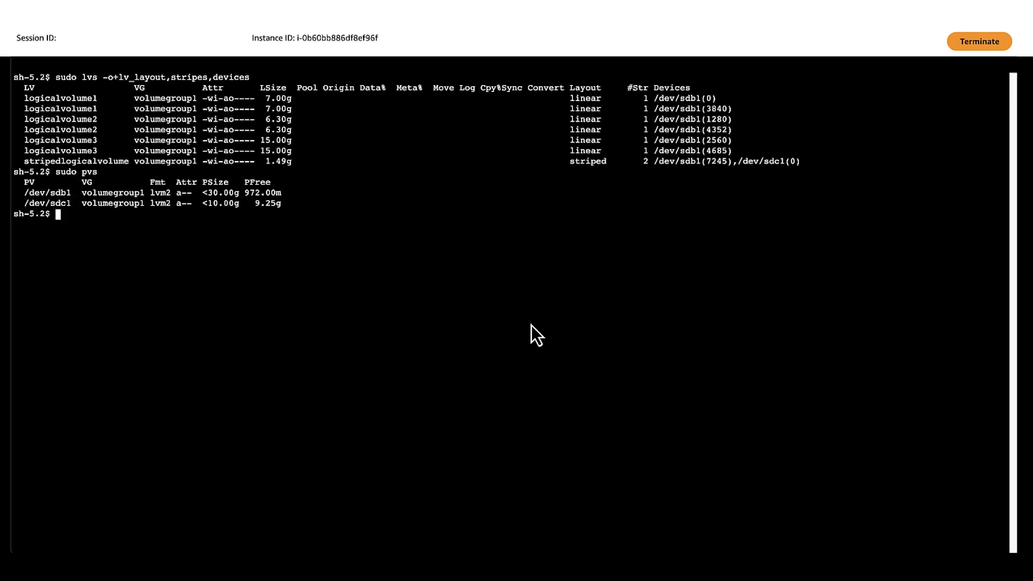
type("sudo vg")
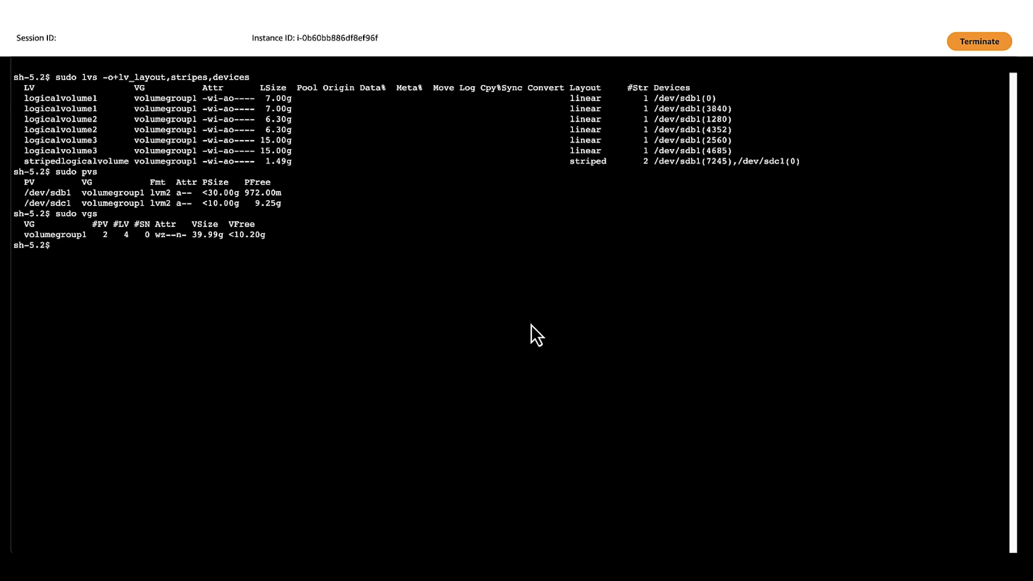
type("sudo lvextend /dev/volumegroup1/stripedlogicalvolume -L 5G")
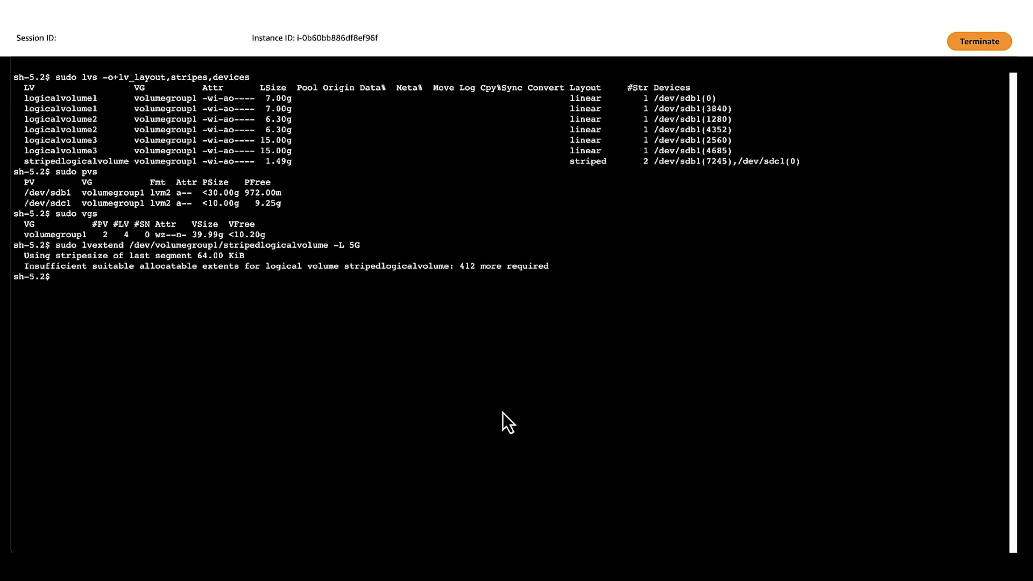
type("lsblk")
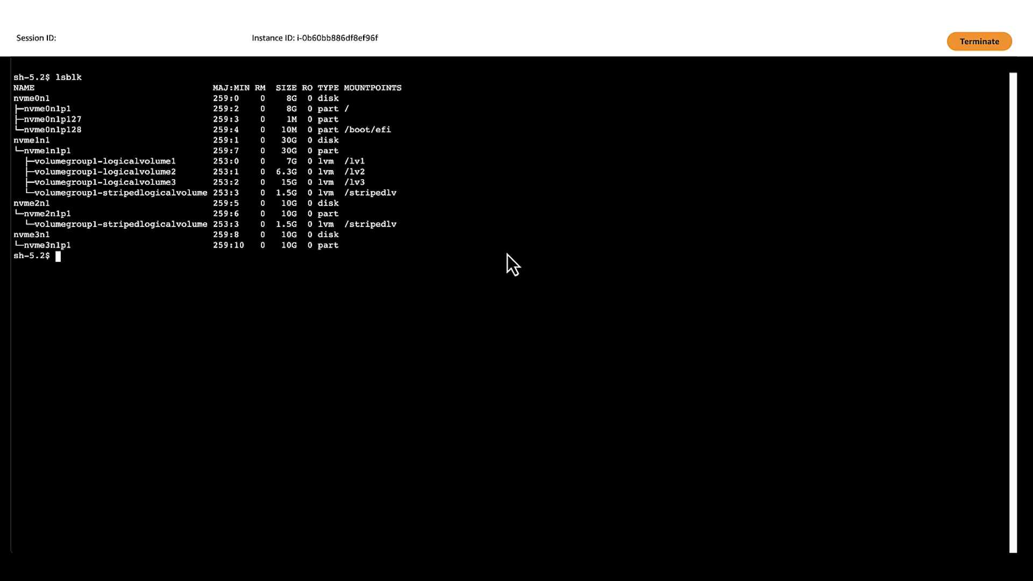
Step: pvcreate /dev/nvme3n1p1 and vgextend volumegroup1 with the new physical volume
type("sudo pvcreate /dev/nvme3n1p1")
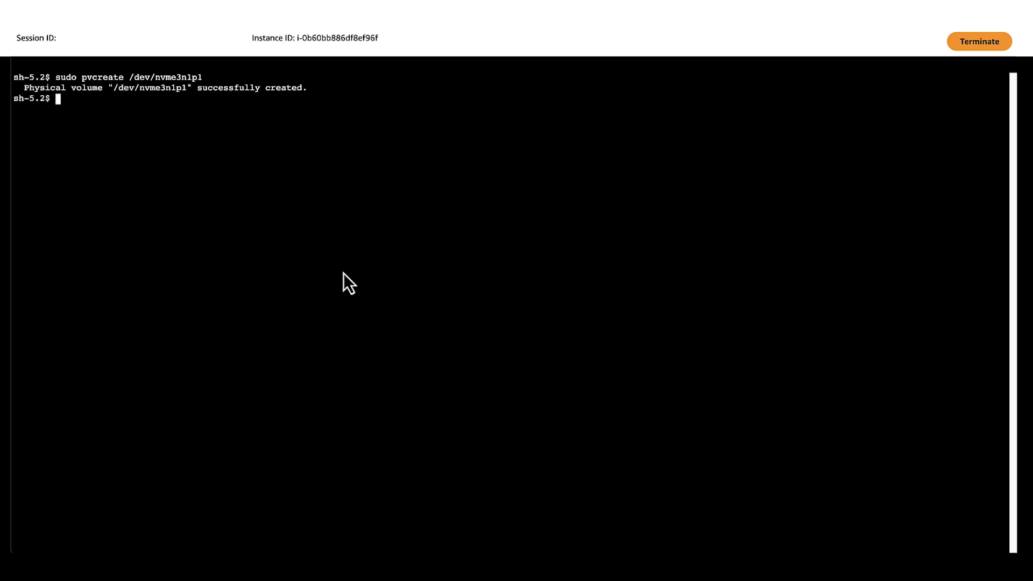
type("sudo vgextend volumegroup1 /dev/nvme3n1p1")
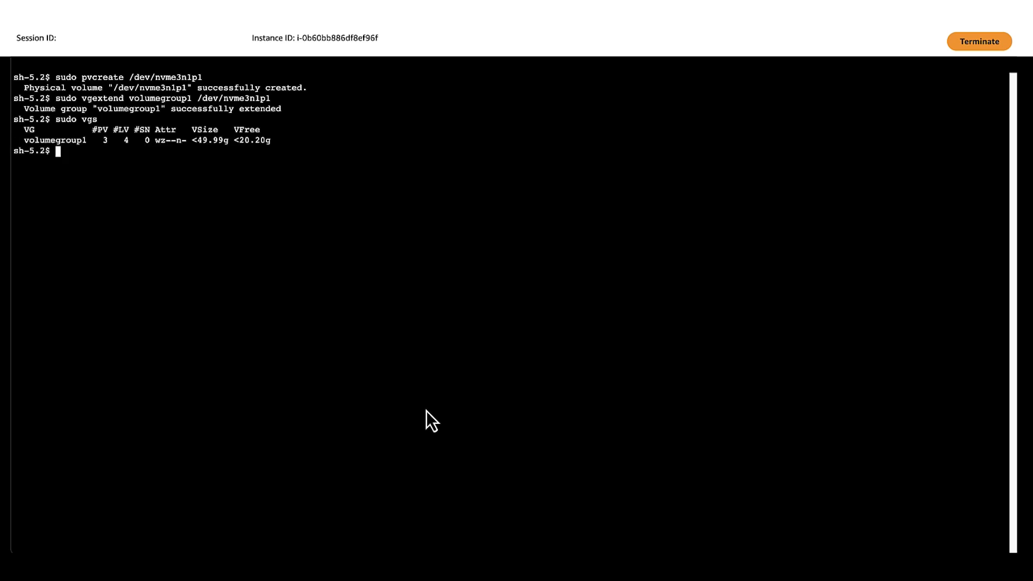
Step: lvextend stripedlogicalvolume to 5G, resize2fs its filesystem, and verify with df -h
type("sudo lvextend /dev/volumegroup1/stripedlogicalvolume -L 5G")
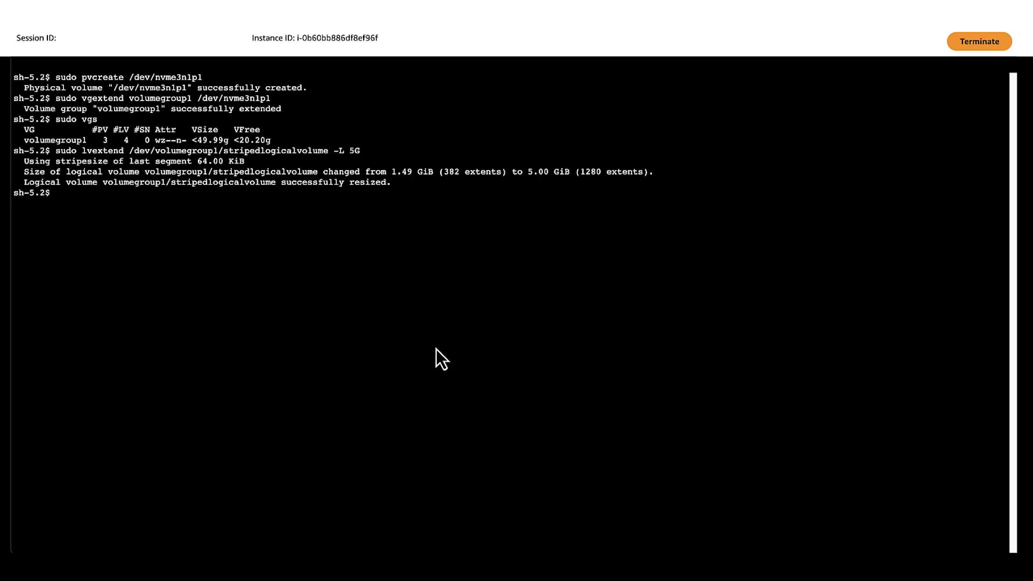
type("sudo resize2fs /dev/volumegroup1/stripedlogicalvolume")
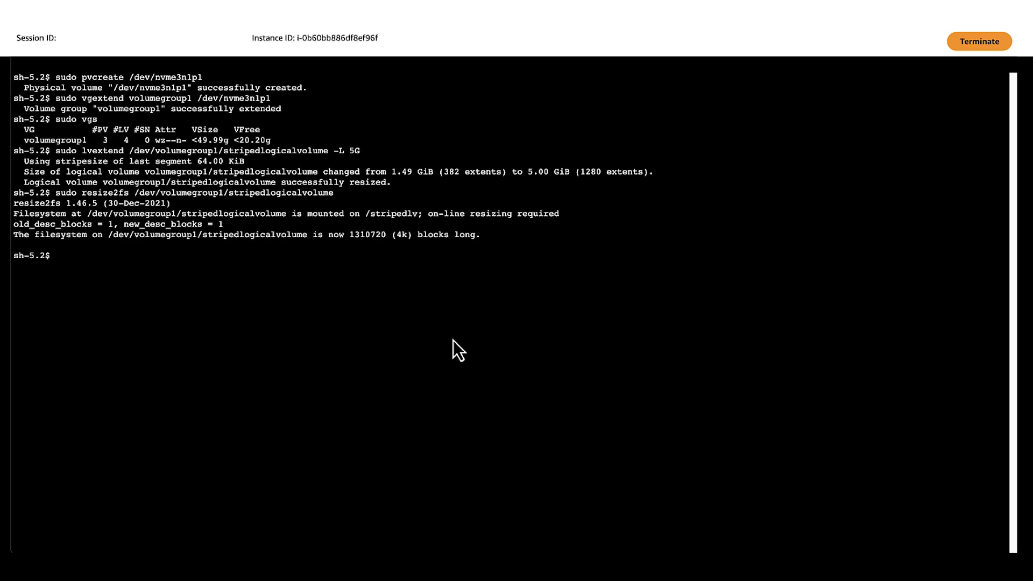
type("df -h")
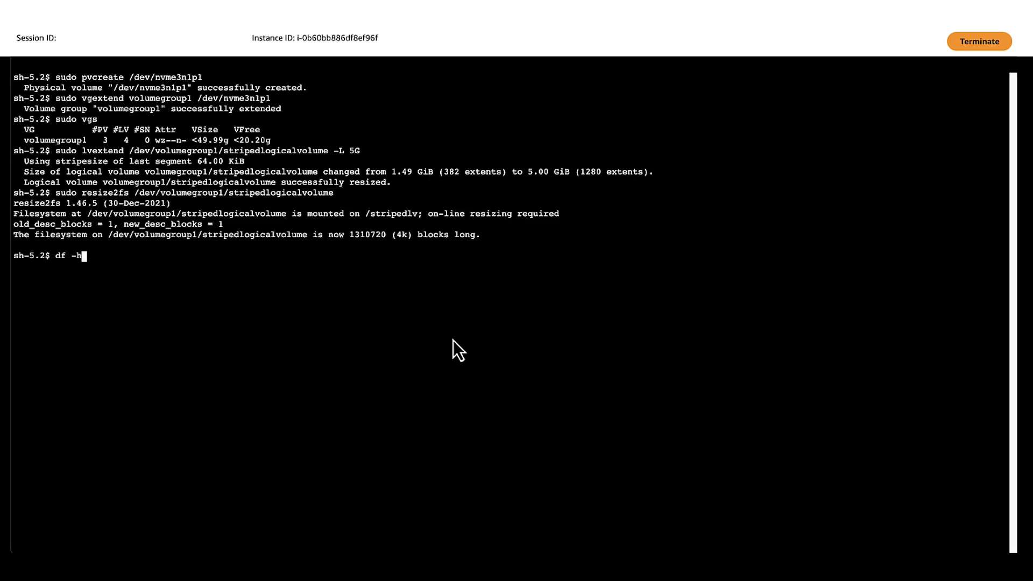